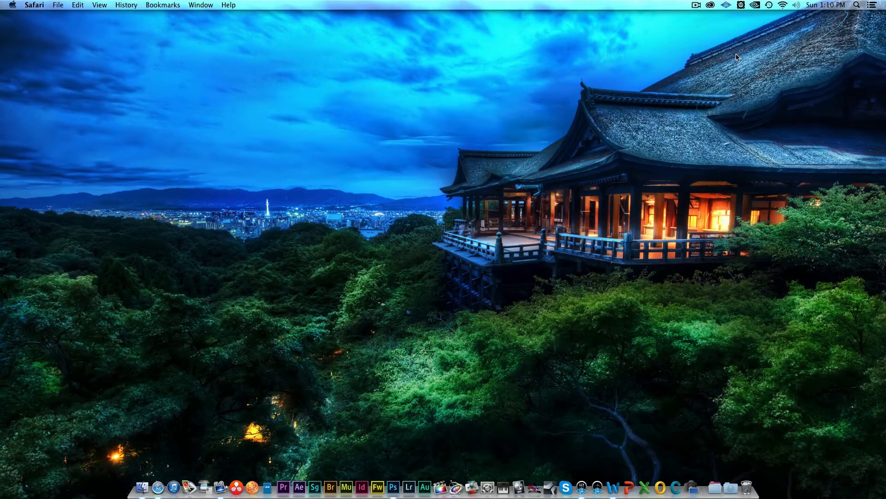
pyautogui.moveTo(711, 158)
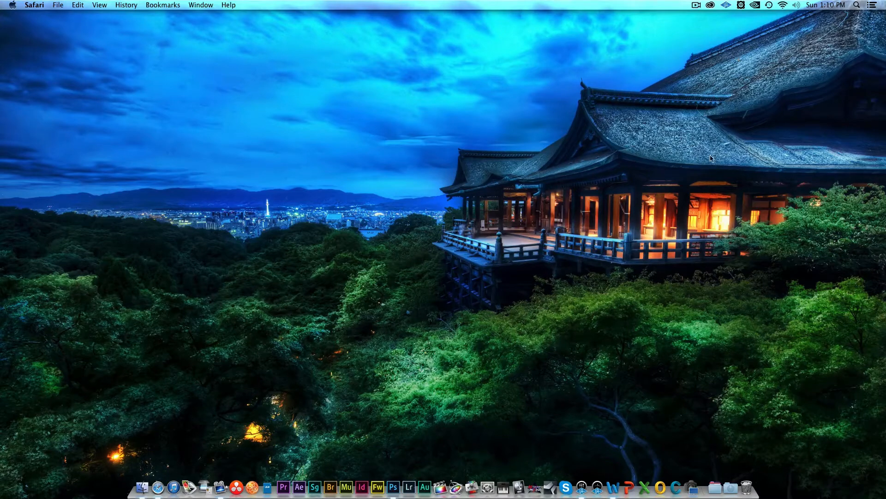
pyautogui.moveTo(153, 480)
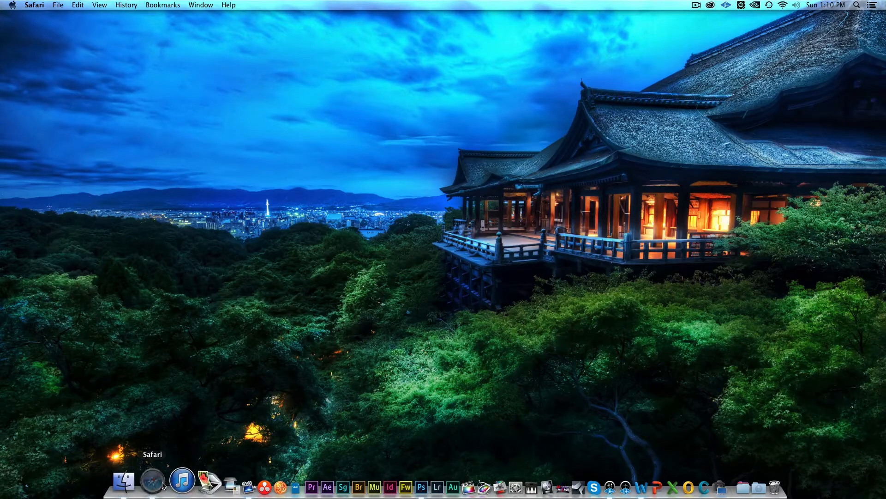
# - Bring up Fiverr's 'kindle cover' gig results and scroll through the gigs and back
pyautogui.click(153, 481)
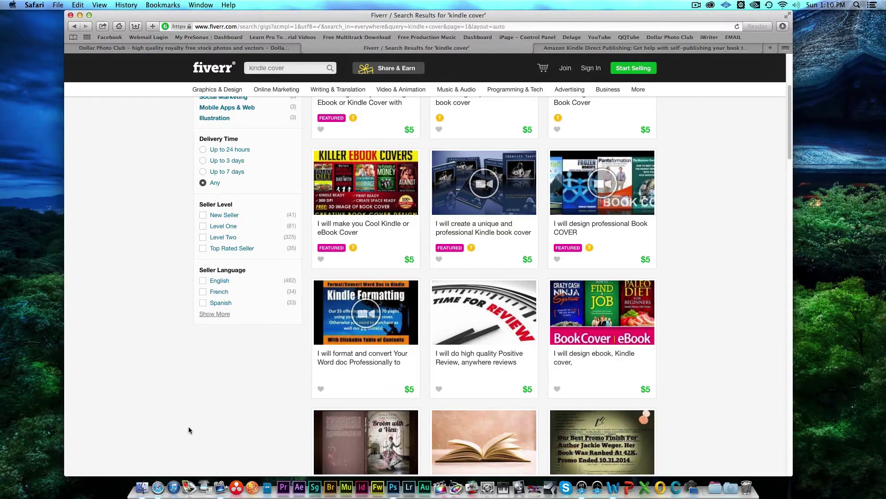
pyautogui.moveTo(705, 309)
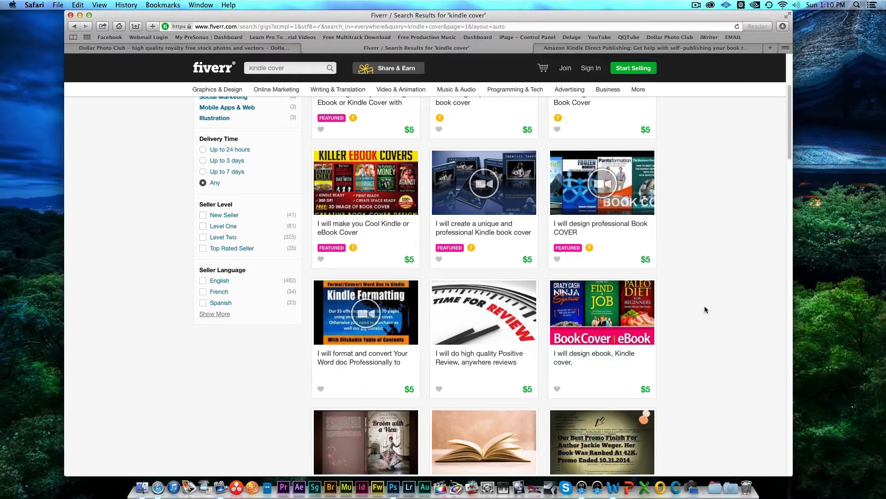
pyautogui.scroll(3)
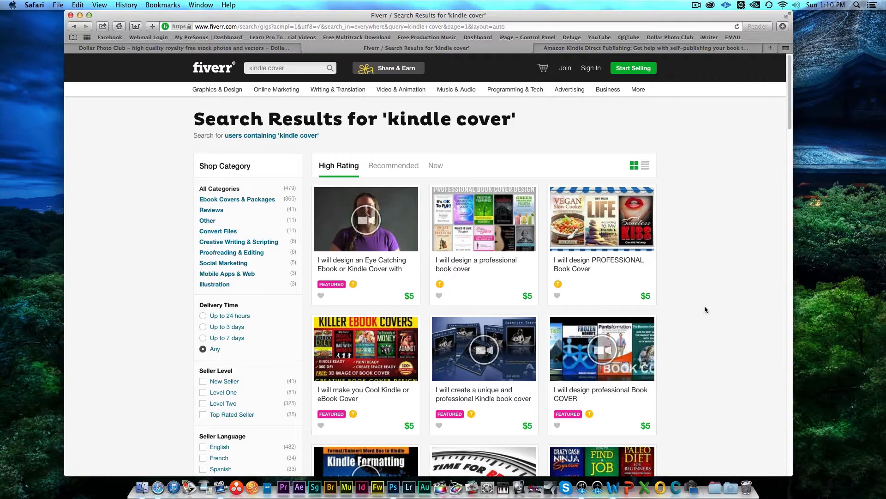
pyautogui.scroll(-3)
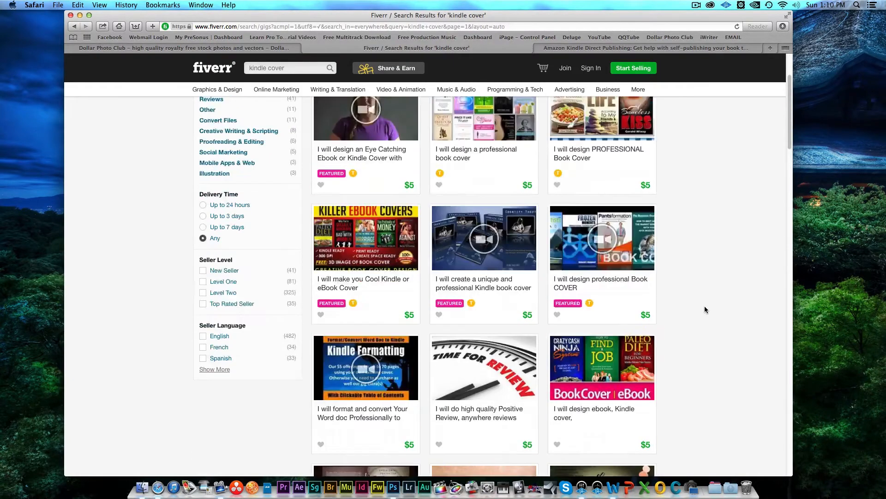
pyautogui.scroll(3)
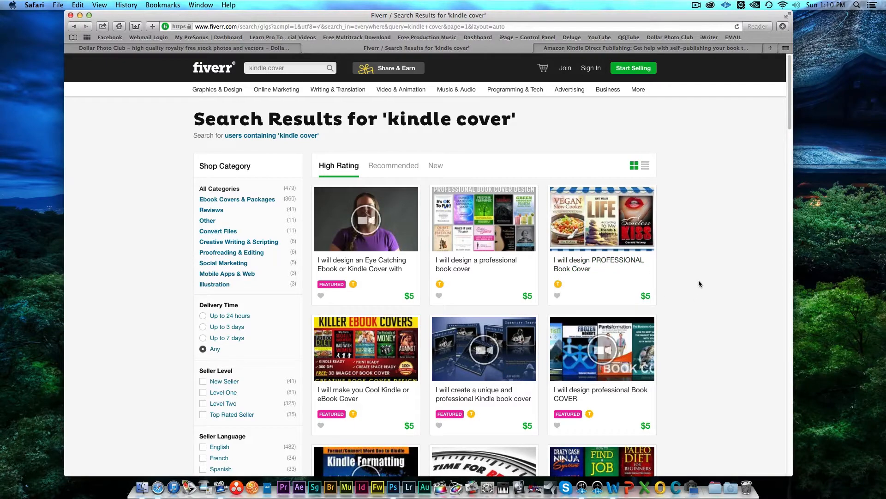
pyautogui.moveTo(601, 226)
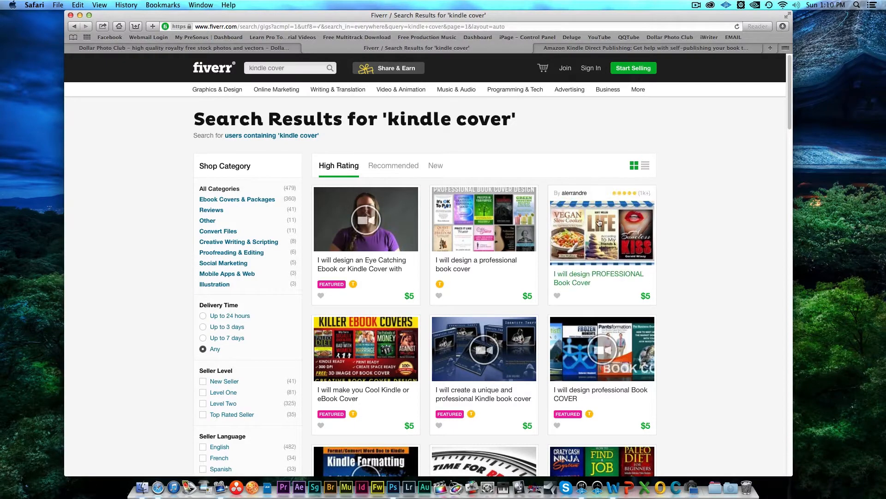
pyautogui.moveTo(744, 362)
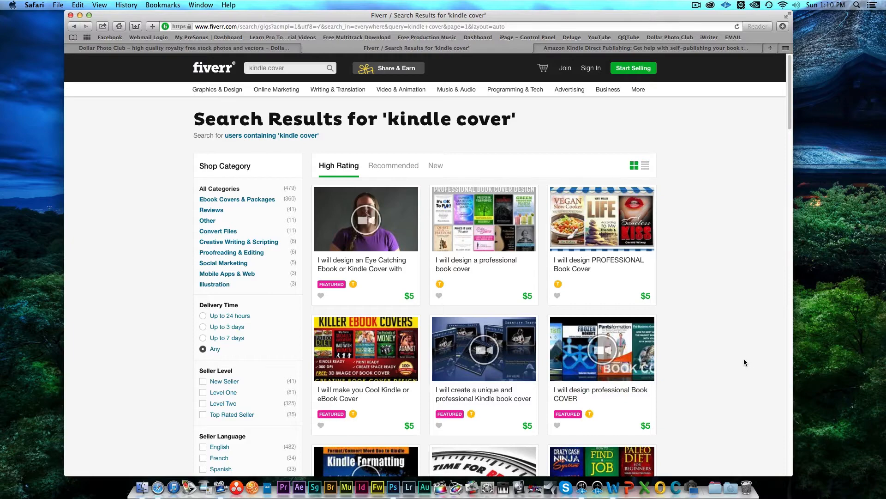
pyautogui.scroll(-3)
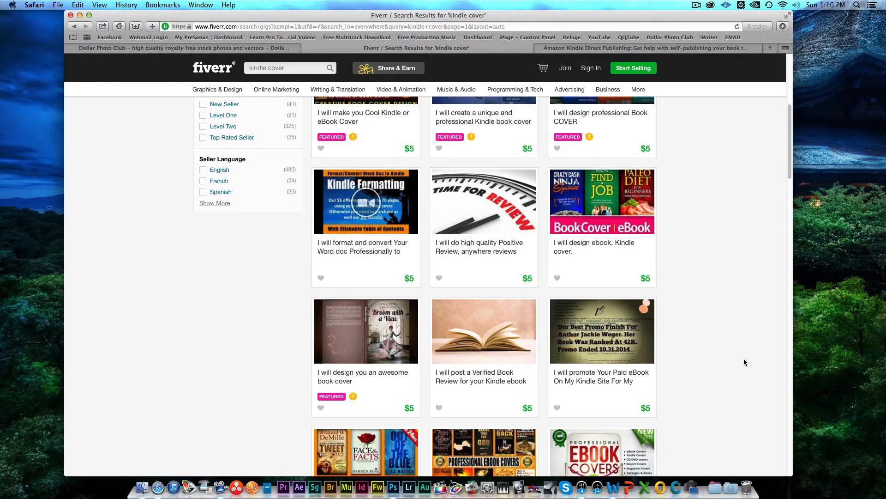
pyautogui.scroll(3)
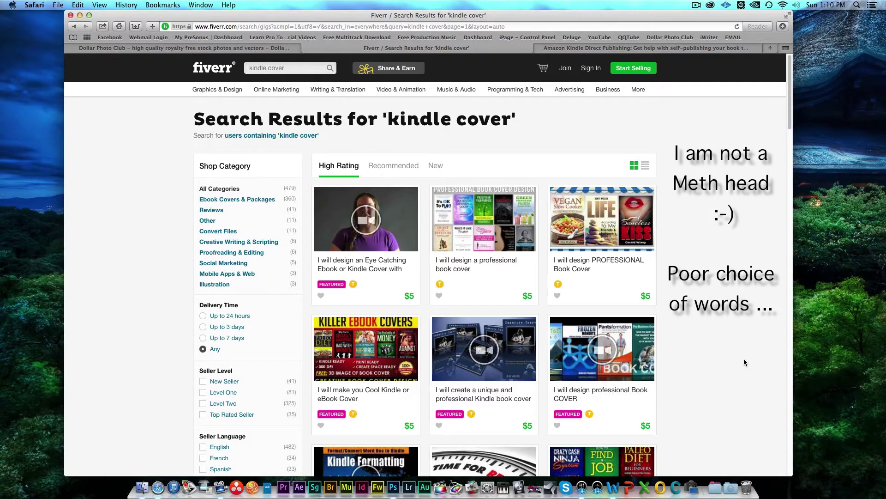
pyautogui.moveTo(184, 43)
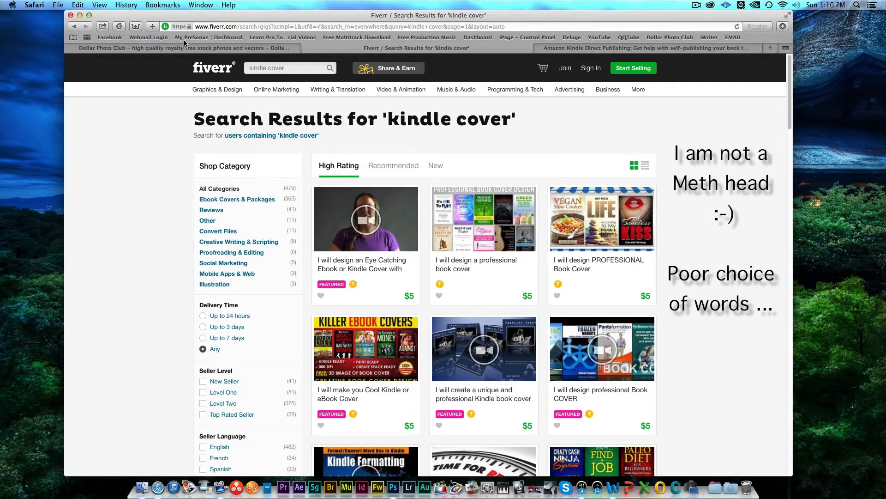
pyautogui.moveTo(208, 55)
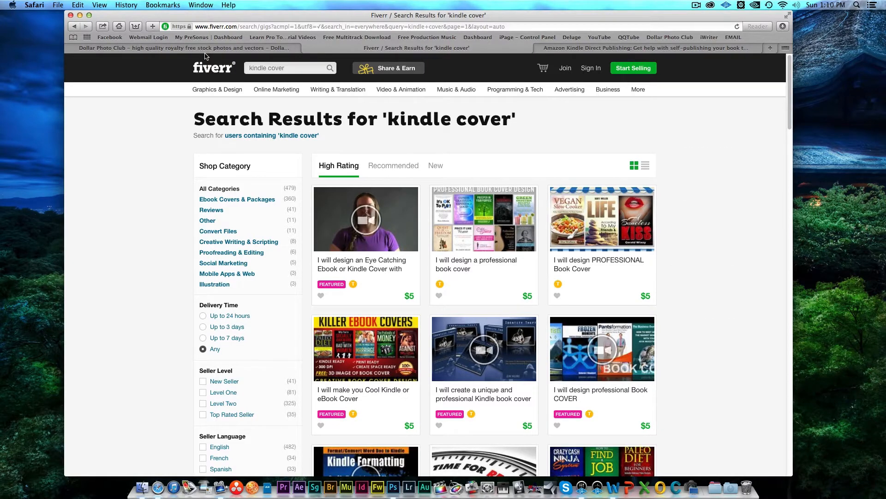
pyautogui.moveTo(153, 27)
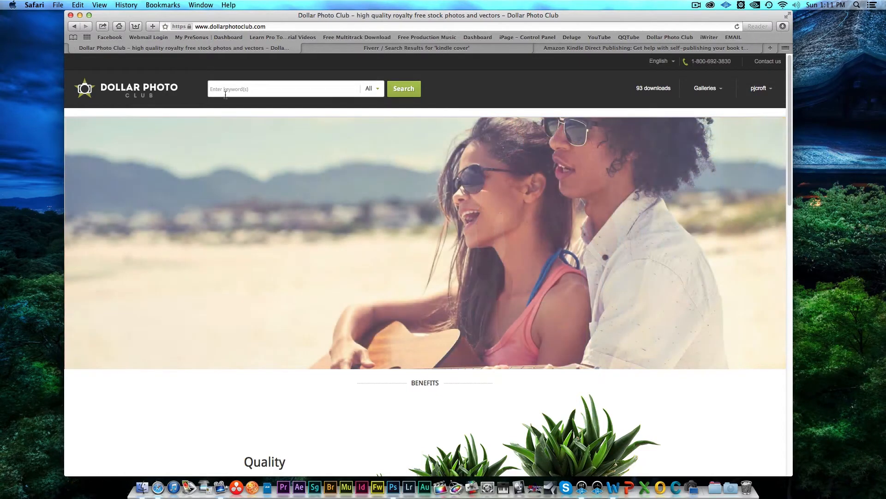
# - Scroll down the Dollar Photo Club home page through its benefits sections and back up
pyautogui.scroll(-3)
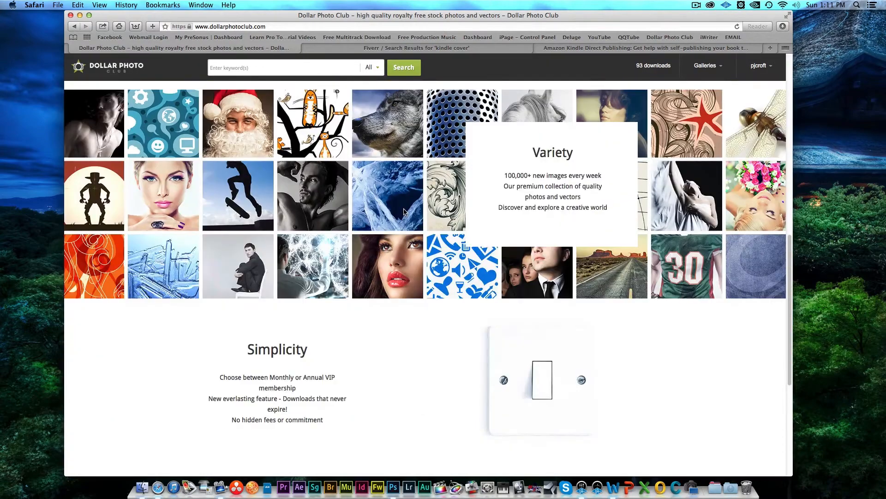
pyautogui.scroll(-3)
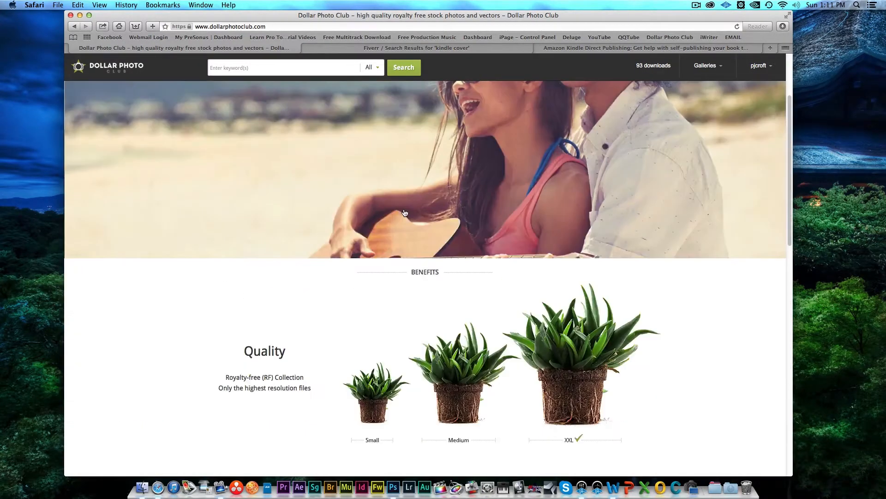
pyautogui.scroll(3)
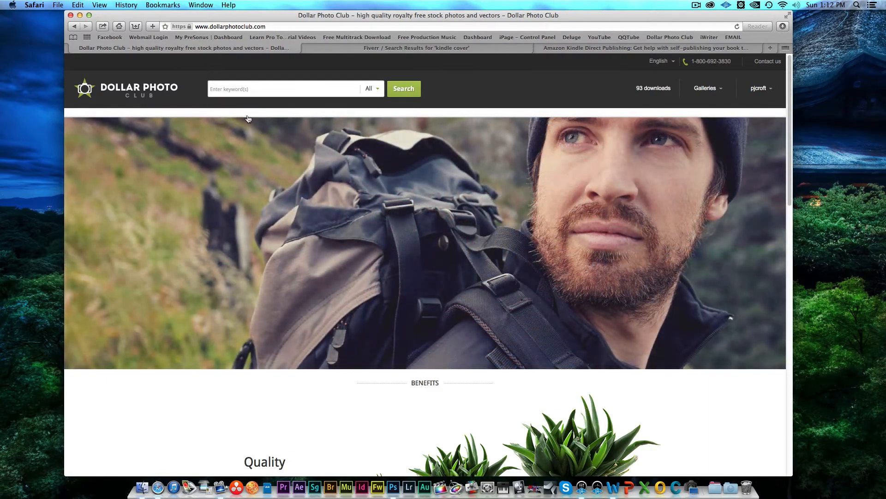
pyautogui.moveTo(392, 76)
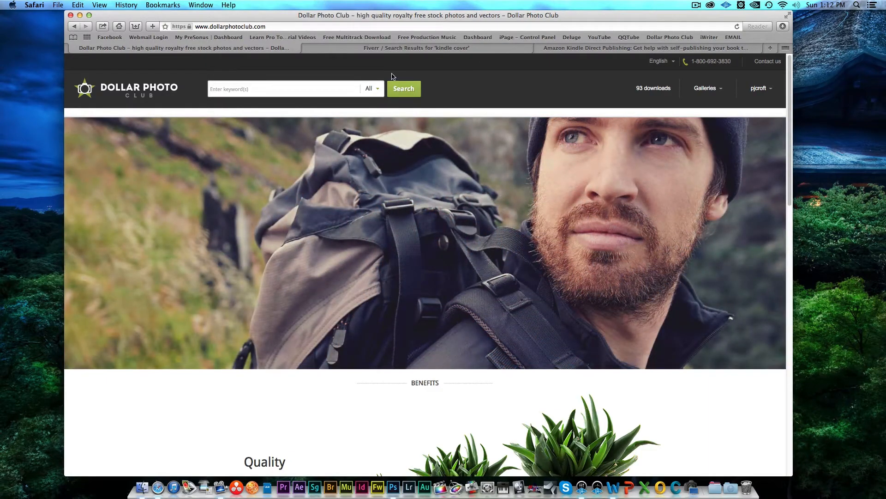
# - Show KDP's Cover Image help page, scrolled to its dimensions, size and color requirements
pyautogui.click(645, 48)
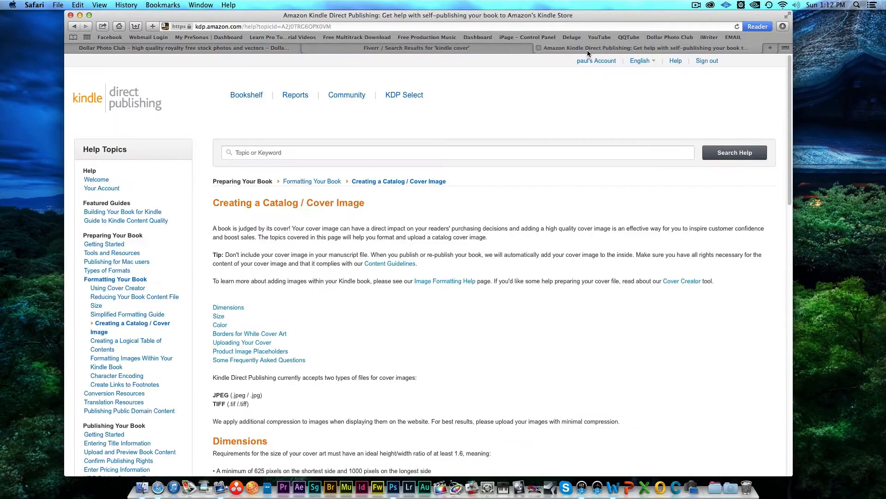
pyautogui.scroll(-3)
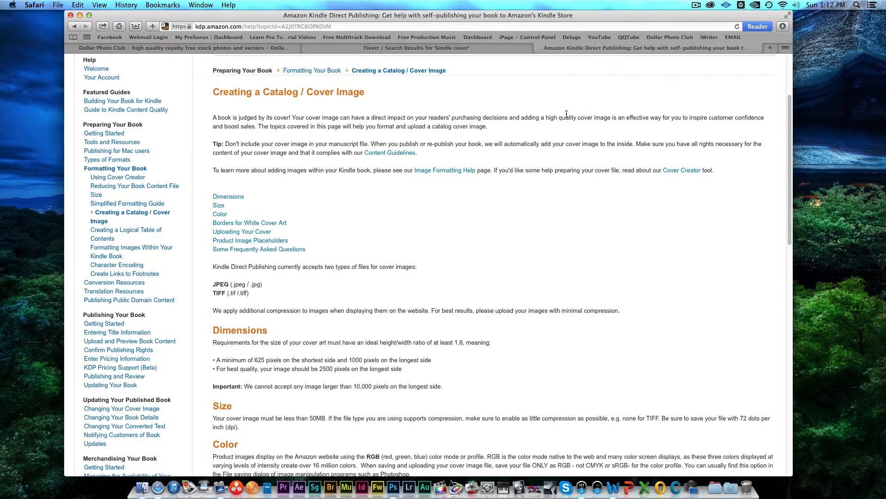
pyautogui.scroll(-3)
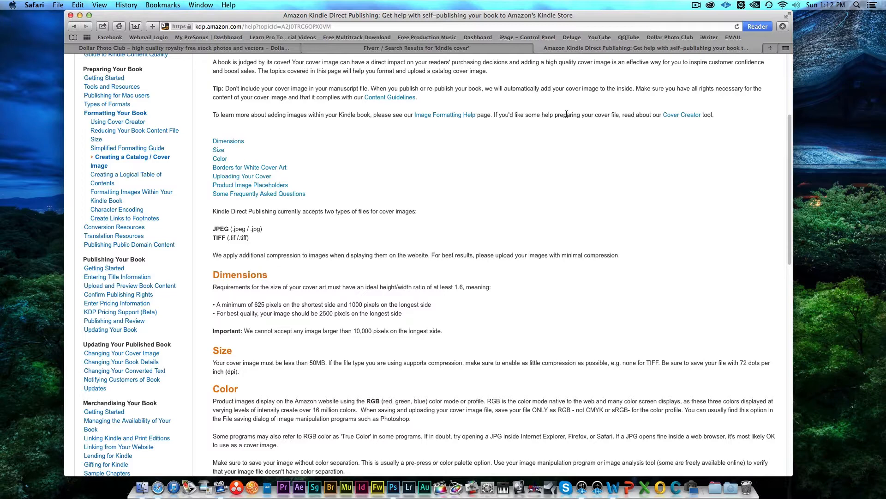
pyautogui.moveTo(400, 209)
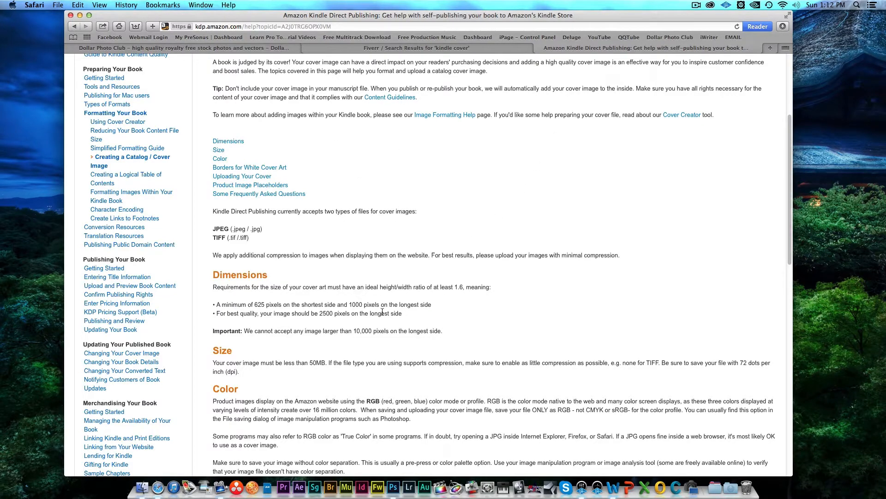
pyautogui.moveTo(360, 322)
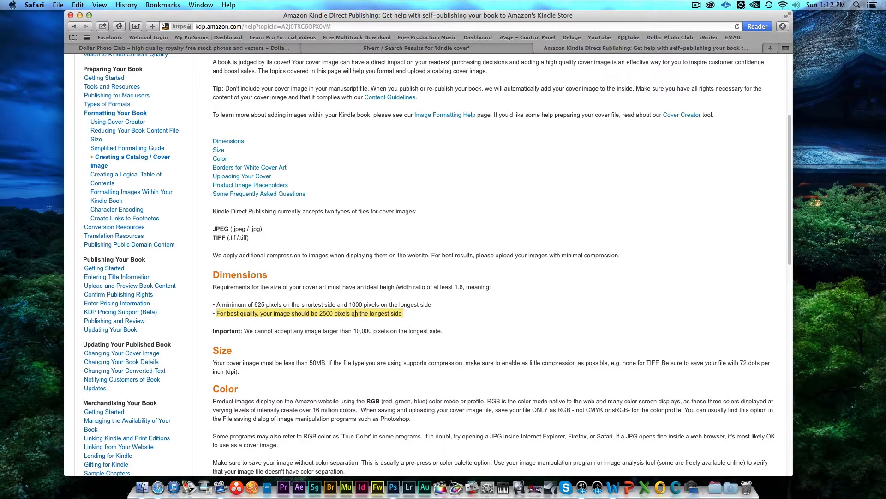
pyautogui.moveTo(253, 323)
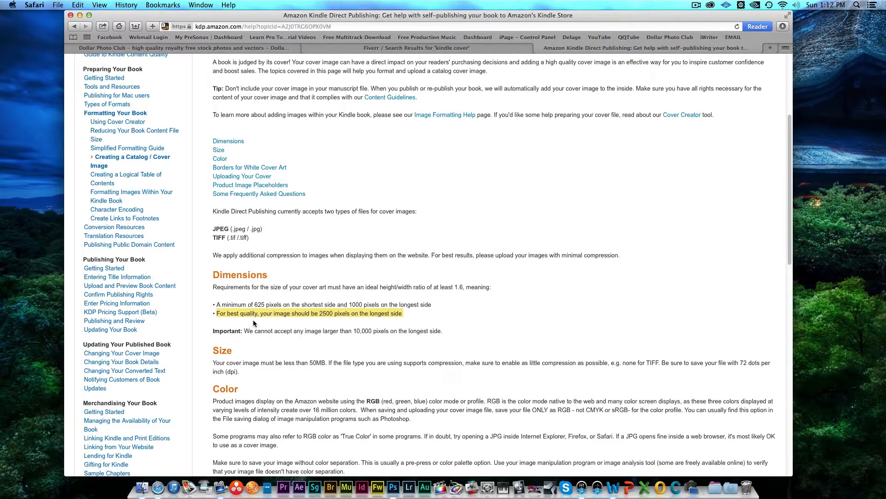
pyautogui.moveTo(394, 313)
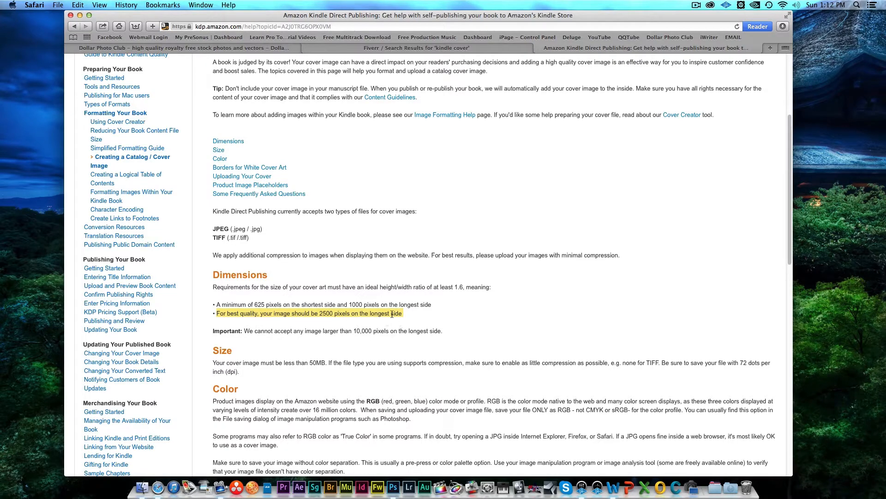
pyautogui.moveTo(381, 286)
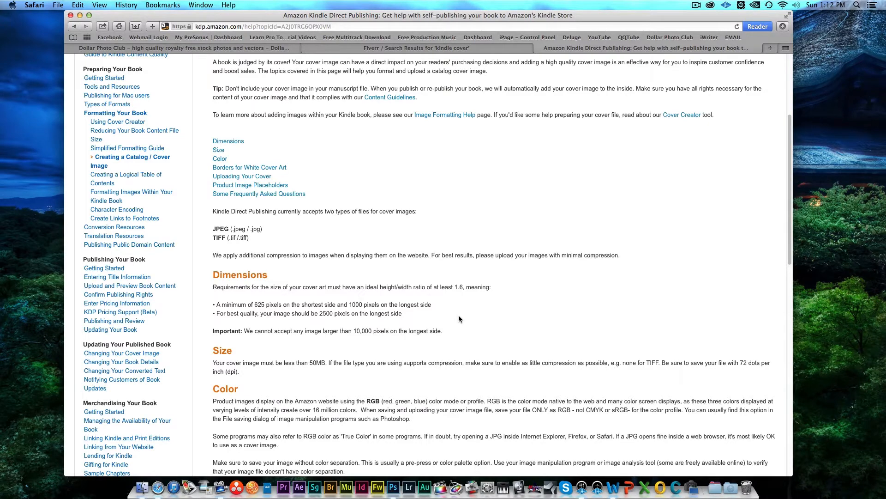
pyautogui.moveTo(262, 157)
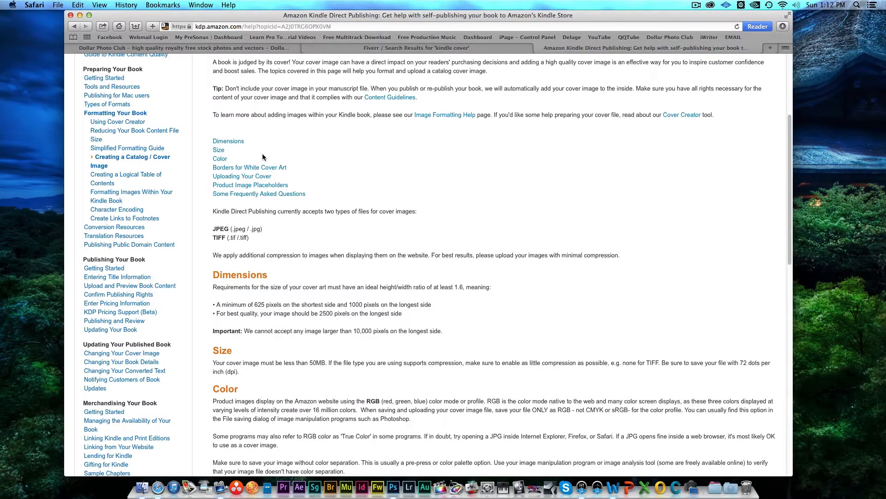
pyautogui.moveTo(371, 70)
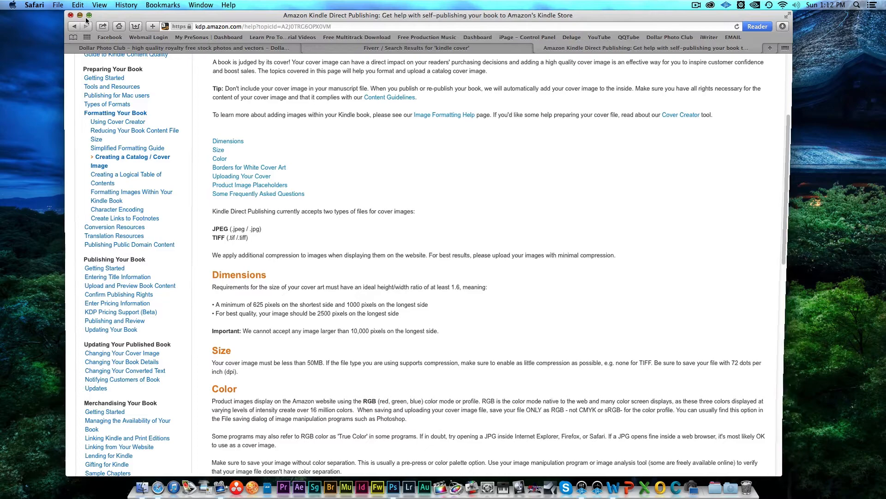
# - Create a transparent 1562×2500 px Book Cover preset document named 'test'
pyautogui.click(74, 5)
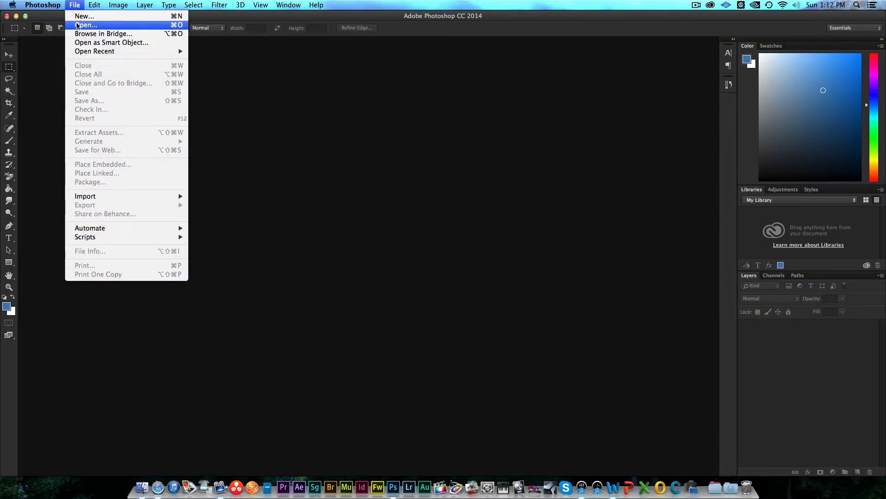
pyautogui.click(83, 15)
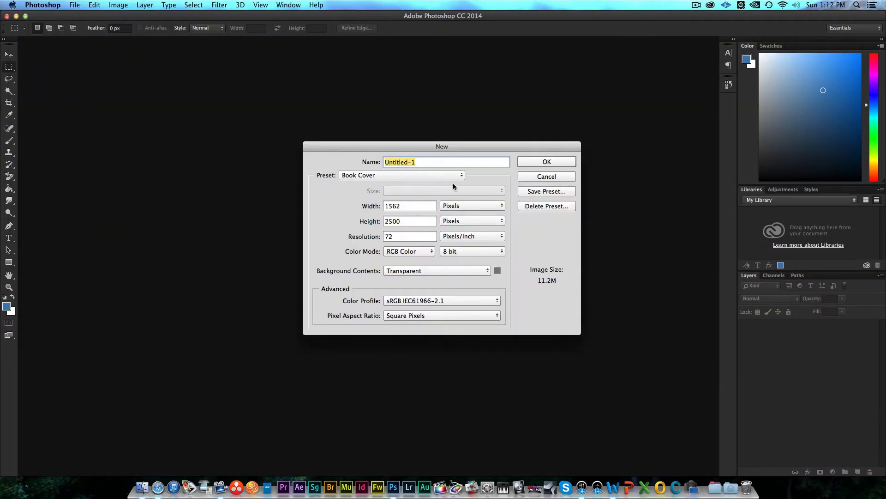
pyautogui.moveTo(428, 162)
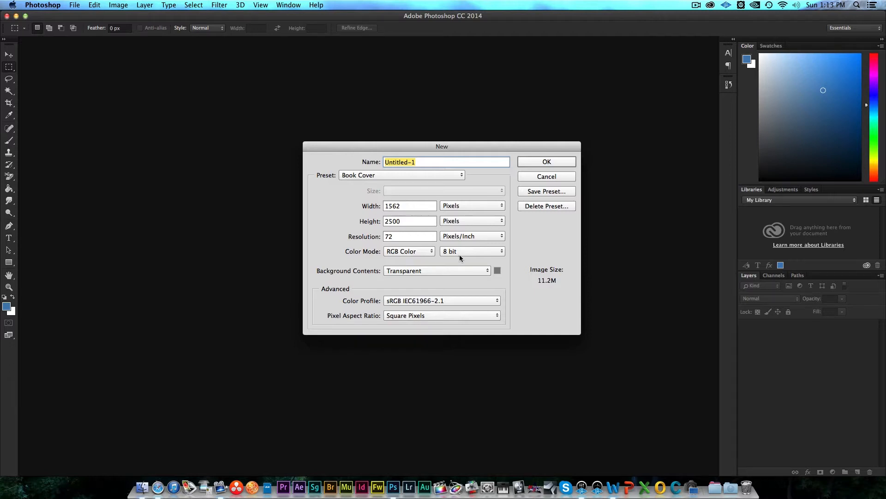
pyautogui.moveTo(436, 162)
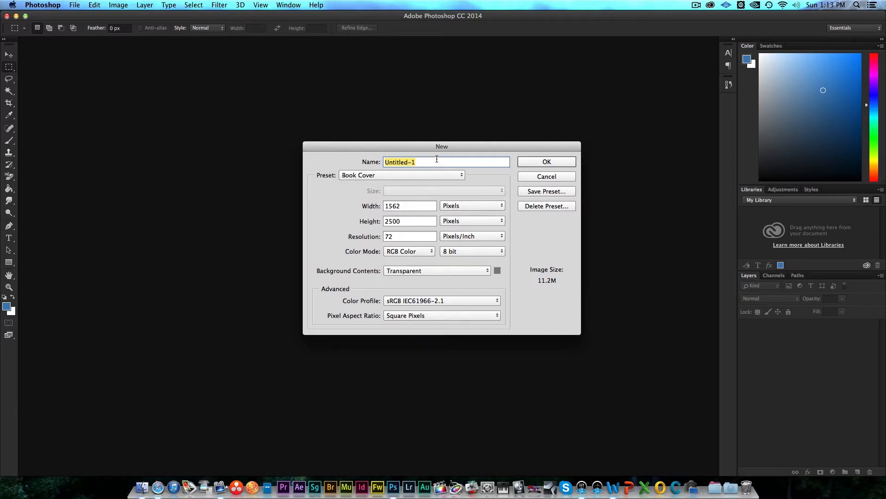
pyautogui.write('test')
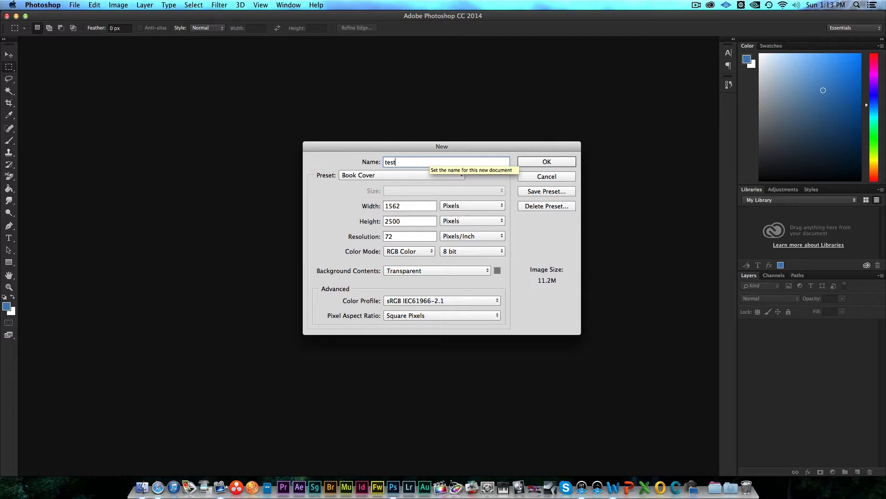
pyautogui.click(546, 162)
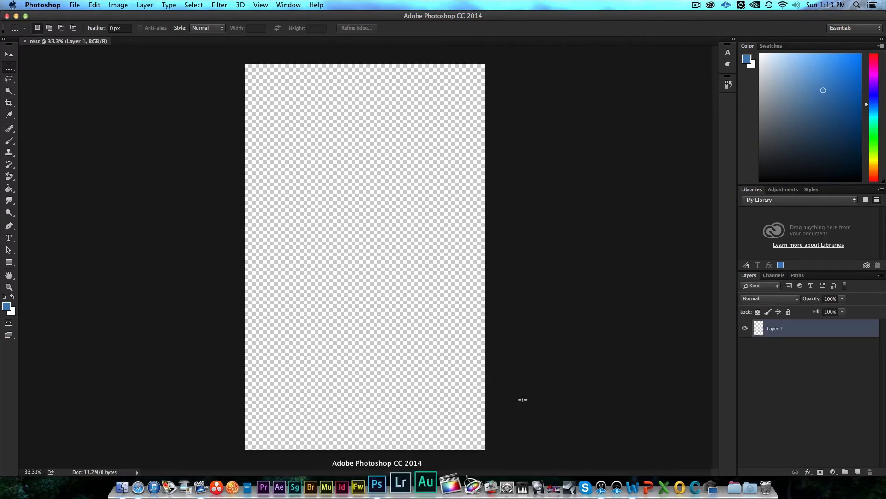
pyautogui.moveTo(352, 218)
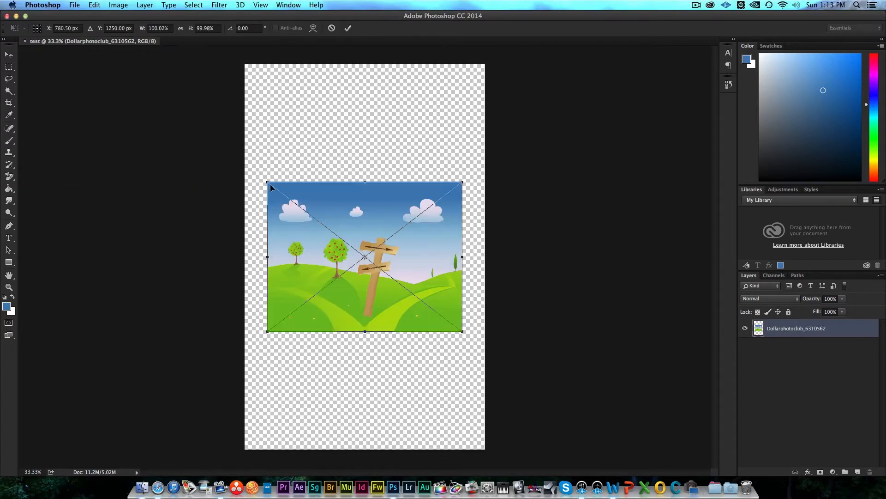
# - Enlarge the placed signpost landscape illustration until it spans the cover's full width
pyautogui.moveTo(269, 184); pyautogui.dragTo(245, 174)
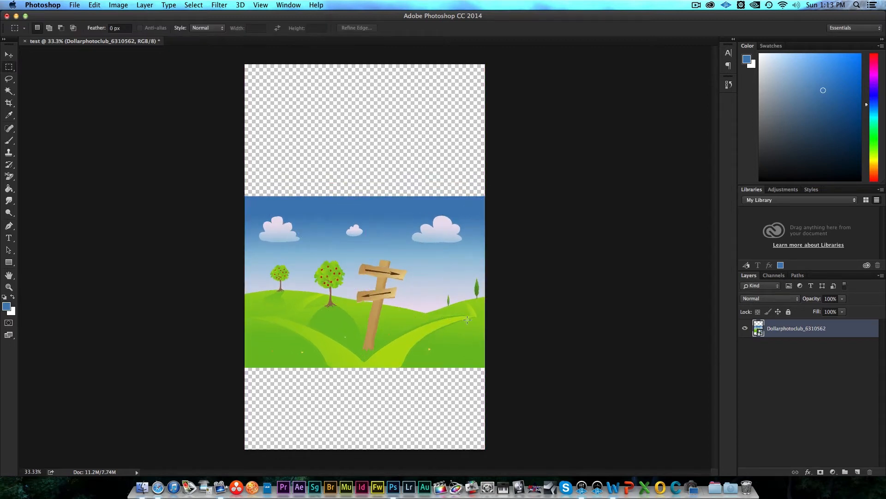
pyautogui.moveTo(347, 198)
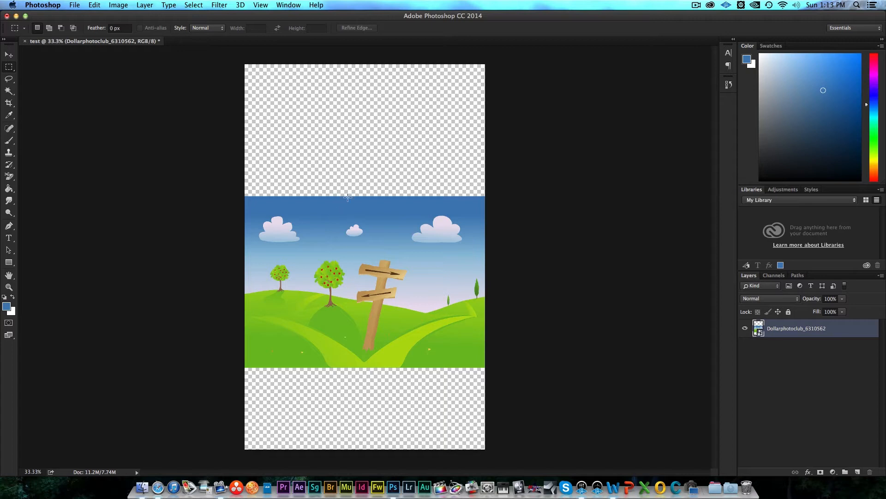
pyautogui.moveTo(282, 183)
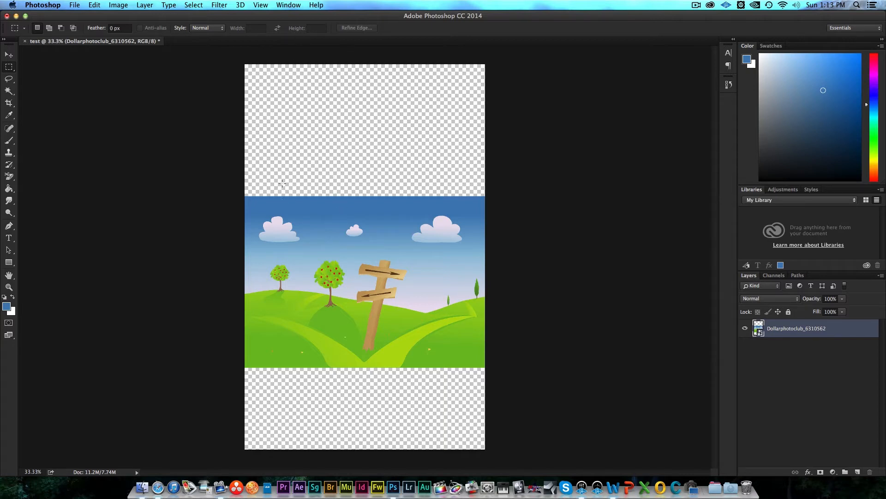
pyautogui.moveTo(265, 228)
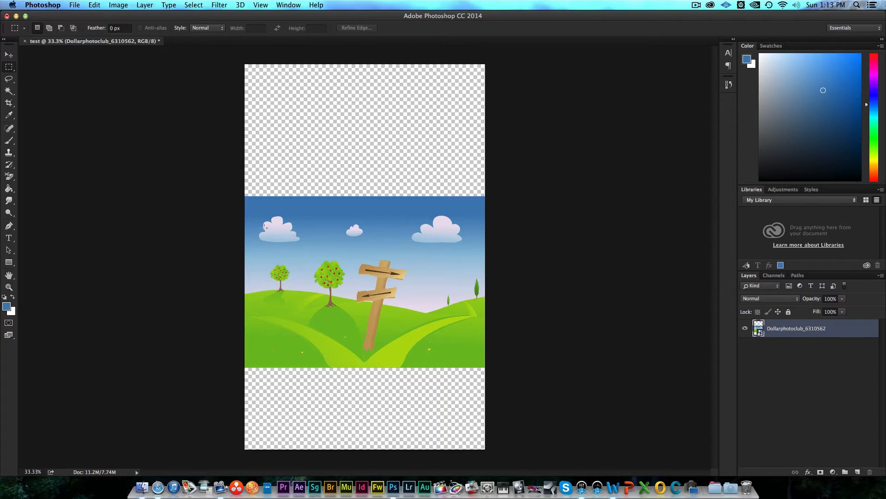
pyautogui.moveTo(312, 386)
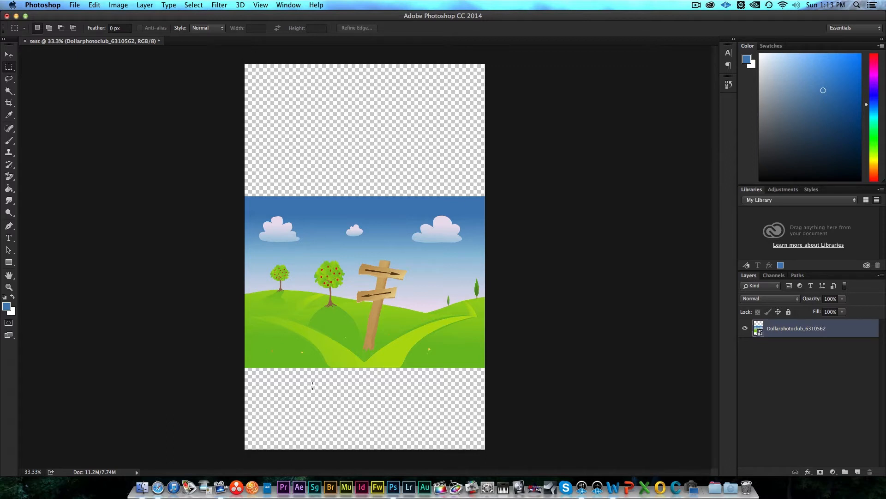
pyautogui.moveTo(276, 69)
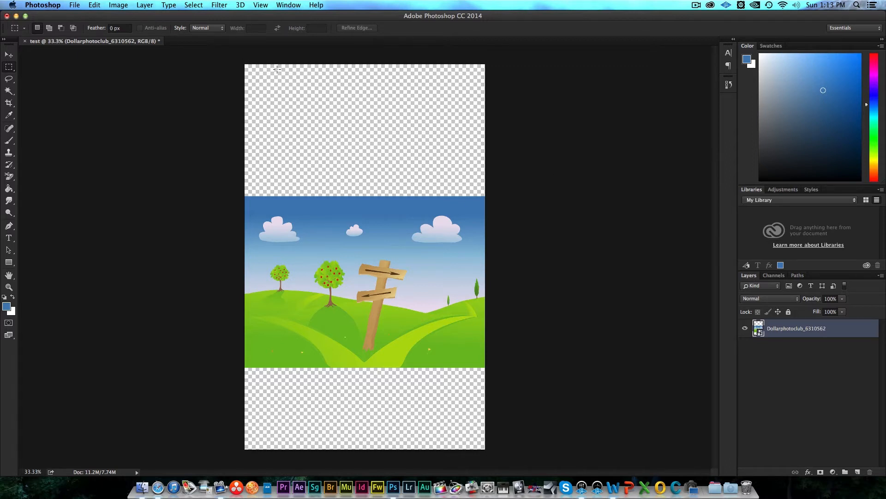
pyautogui.moveTo(254, 268)
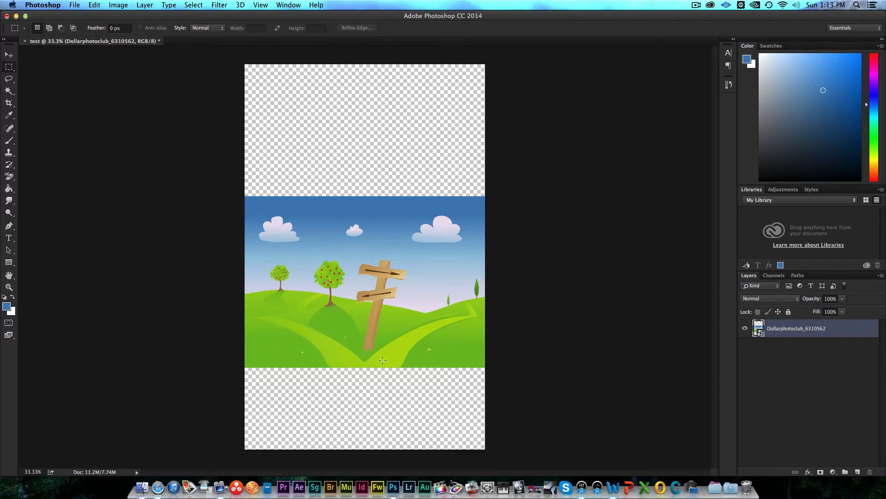
pyautogui.moveTo(341, 123)
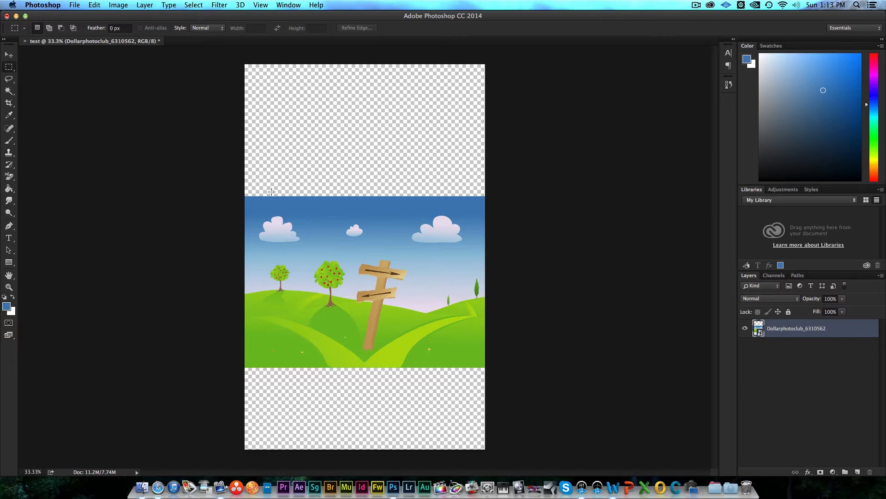
pyautogui.moveTo(275, 402)
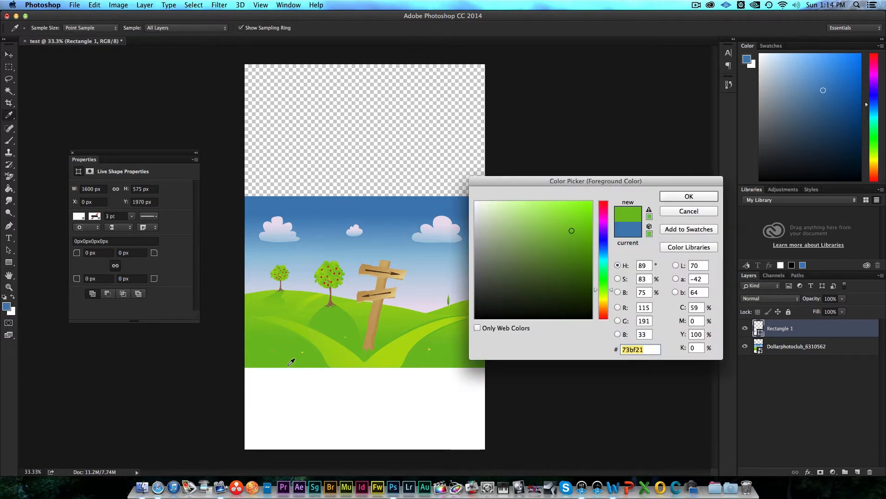
# - Confirm the #73bf21 green fill for the bottom rectangle and return to the Rectangle tool
pyautogui.click(689, 196)
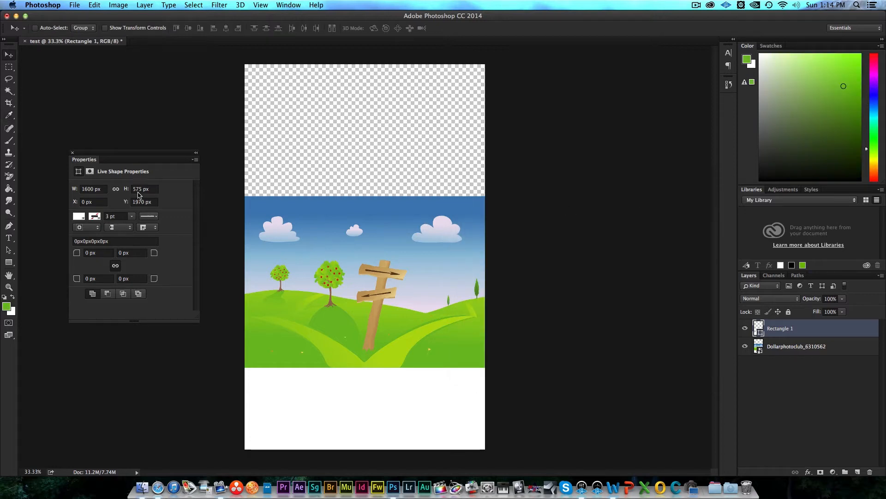
pyautogui.click(78, 216)
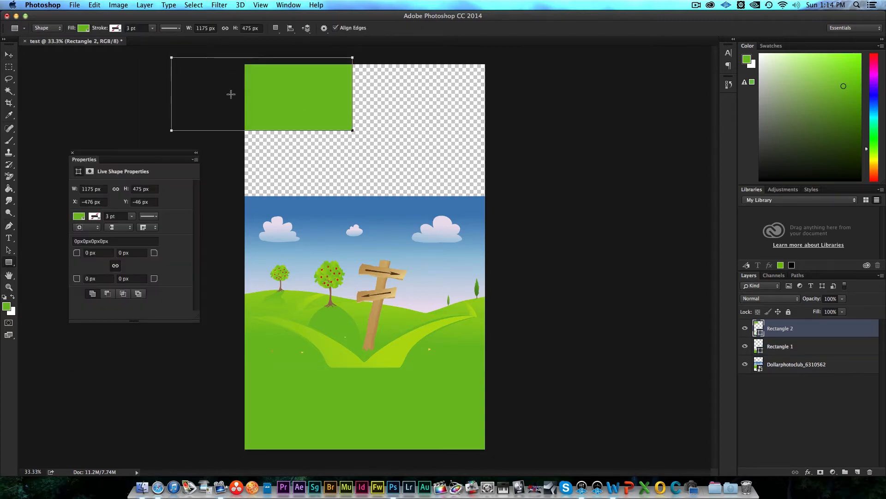
# - Draw a top rectangle, widen it to 1600 px behind the landscape, and fill it blue
pyautogui.moveTo(298, 96); pyautogui.dragTo(337, 107)
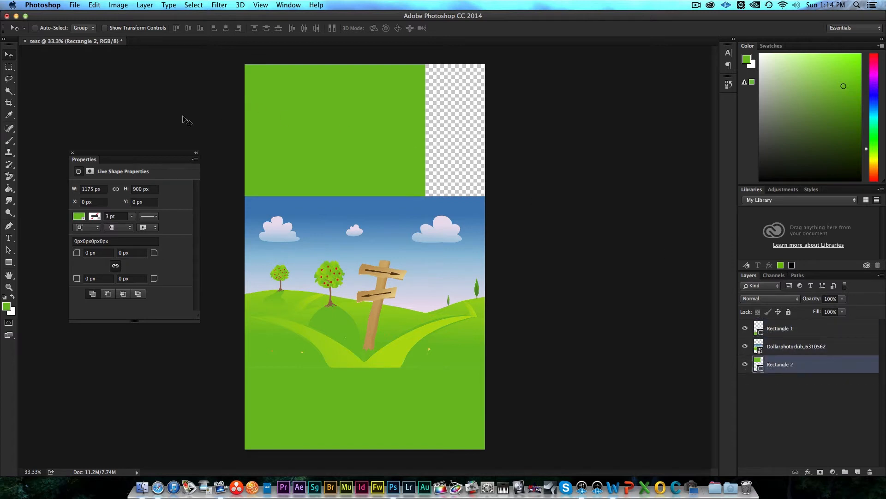
pyautogui.doubleClick(90, 189)
pyautogui.write('1600')
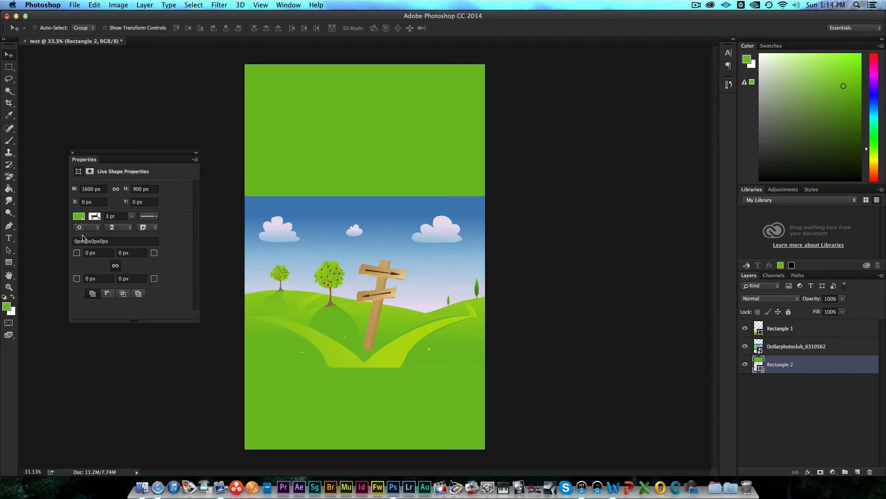
pyautogui.click(78, 216)
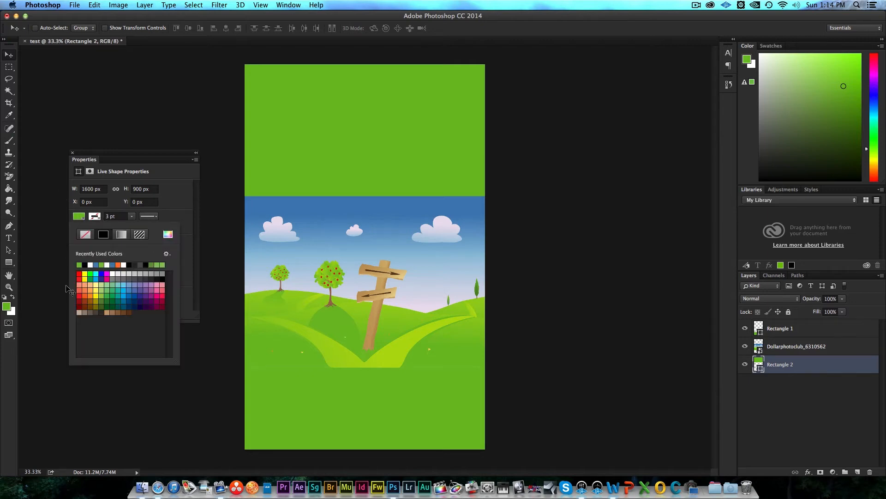
pyautogui.click(84, 276)
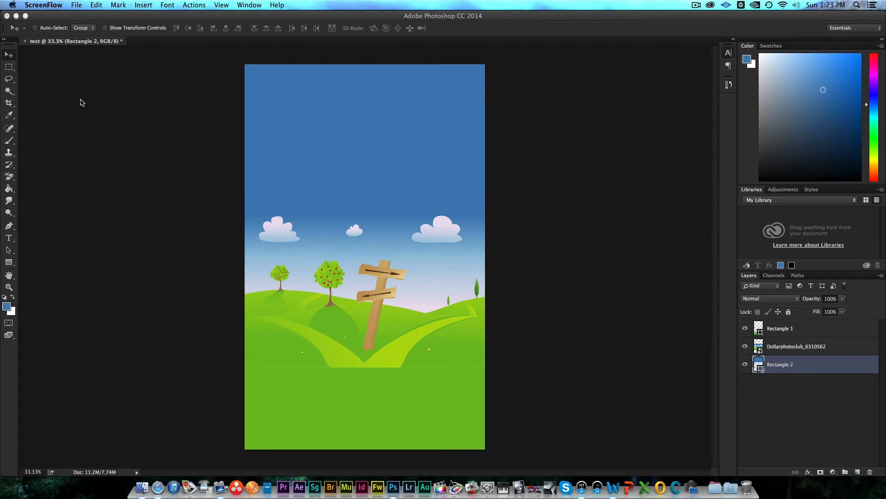
pyautogui.moveTo(11, 236)
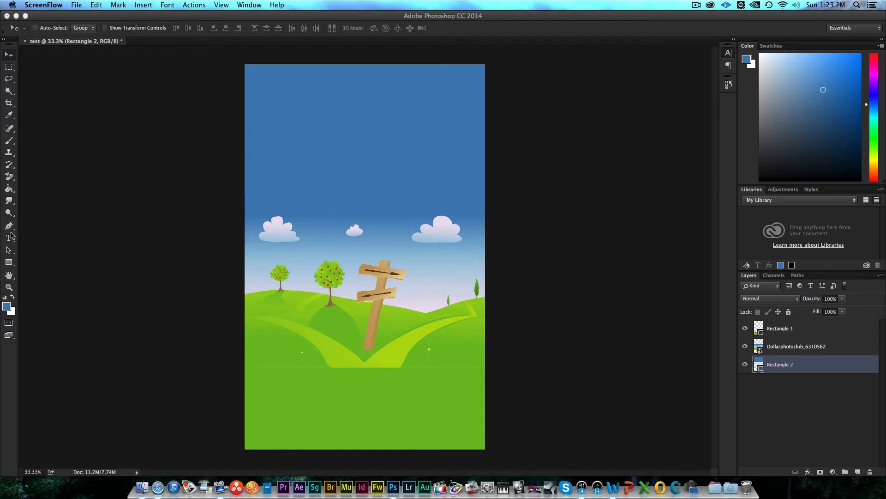
# - Set the type colour to white and type the title 'My New Book' at the top
pyautogui.click(8, 237)
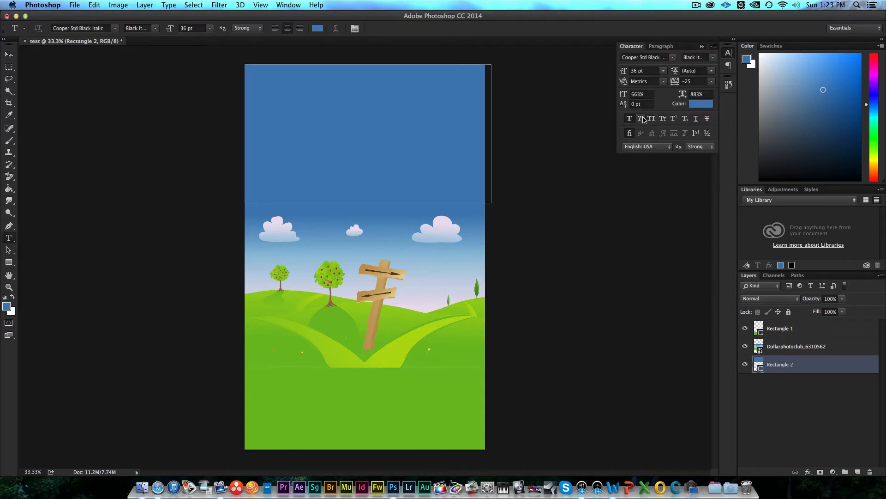
pyautogui.click(701, 103)
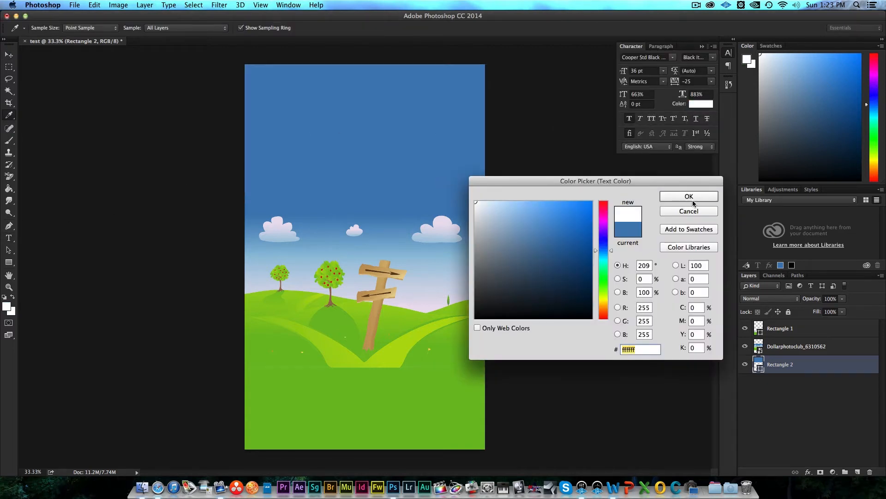
pyautogui.click(688, 196)
pyautogui.write('Mt New Book')
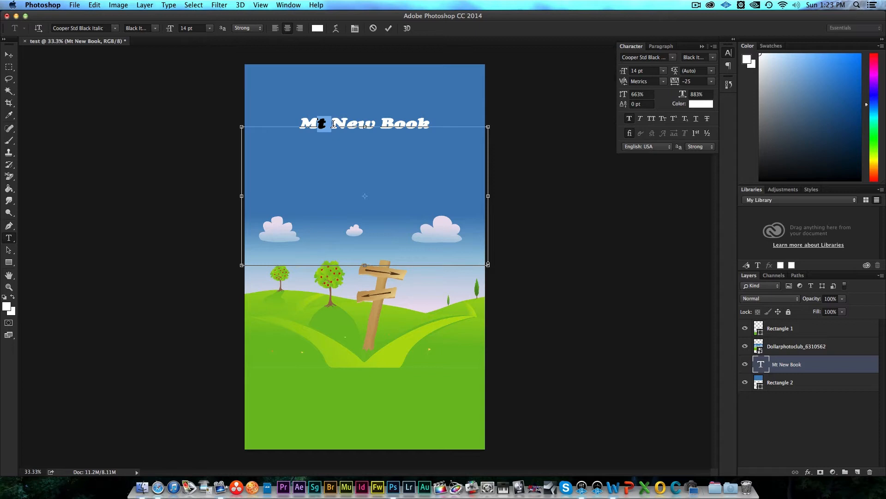
pyautogui.write('y')
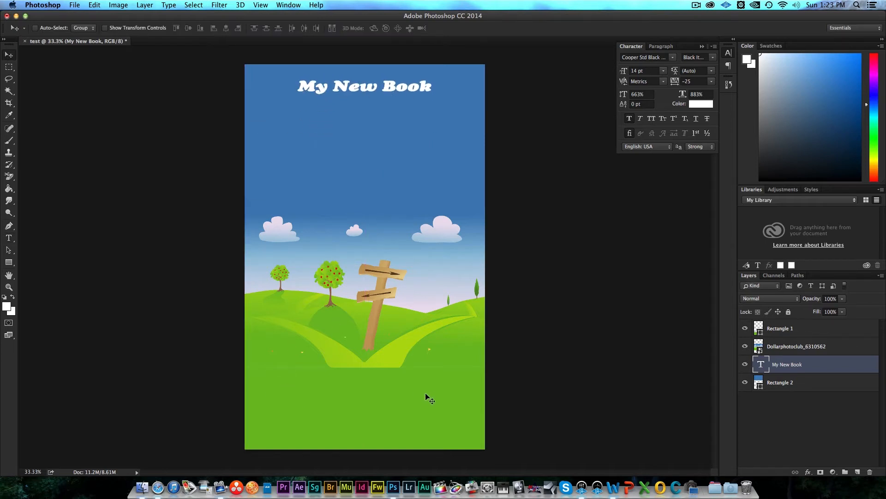
pyautogui.moveTo(11, 63)
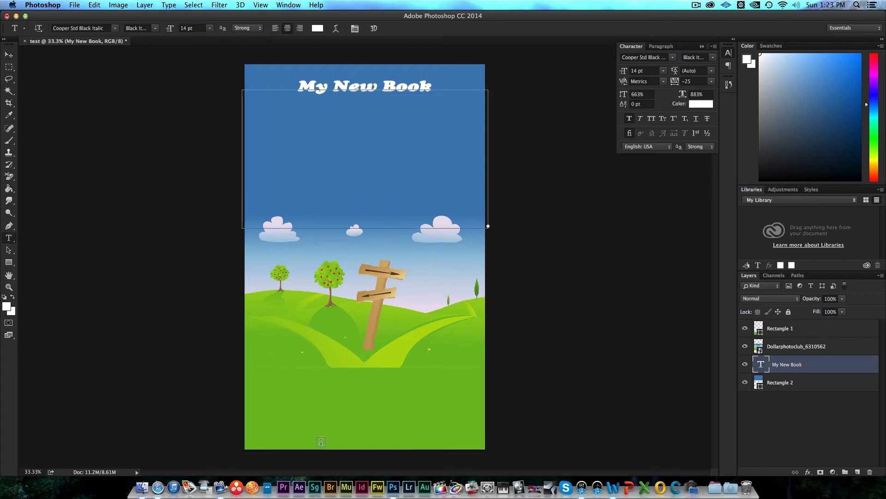
# - Add author 'By Me' and a 10 pt subtitle 'The Book to explain all books' above it
pyautogui.click(322, 441)
pyautogui.write('By Me')
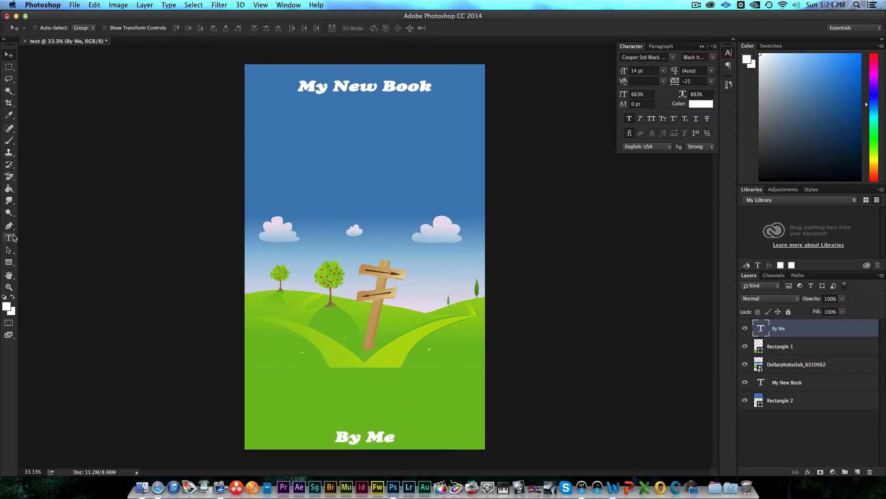
pyautogui.click(308, 395)
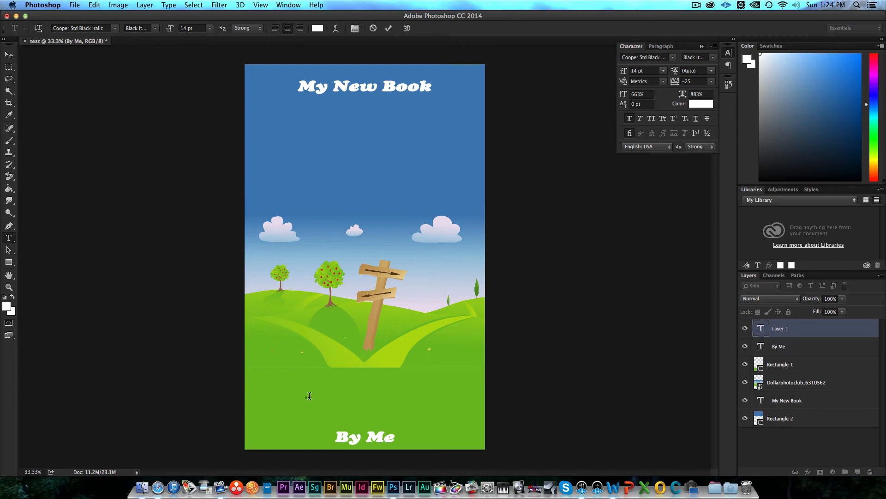
pyautogui.write('The Book to')
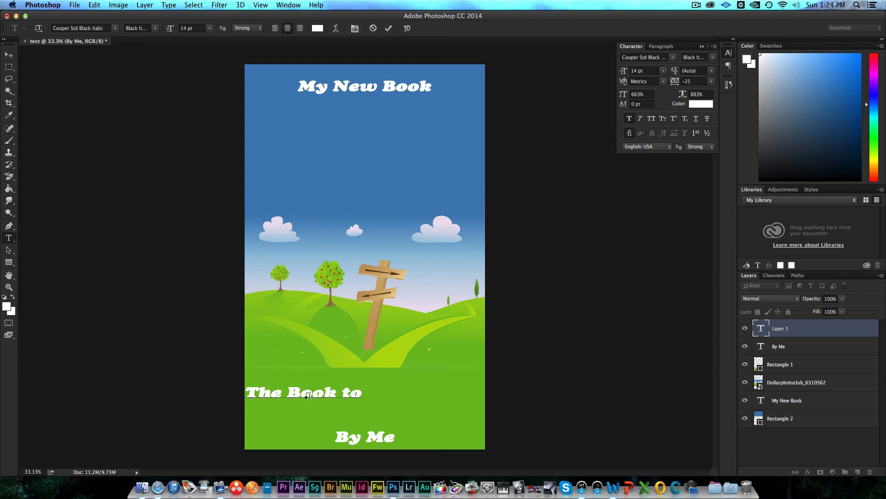
pyautogui.write('ex')
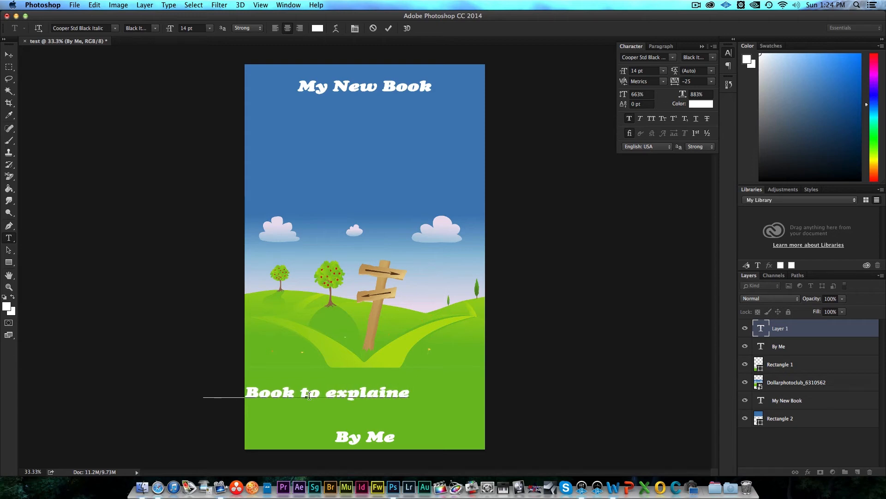
pyautogui.press('backspace')
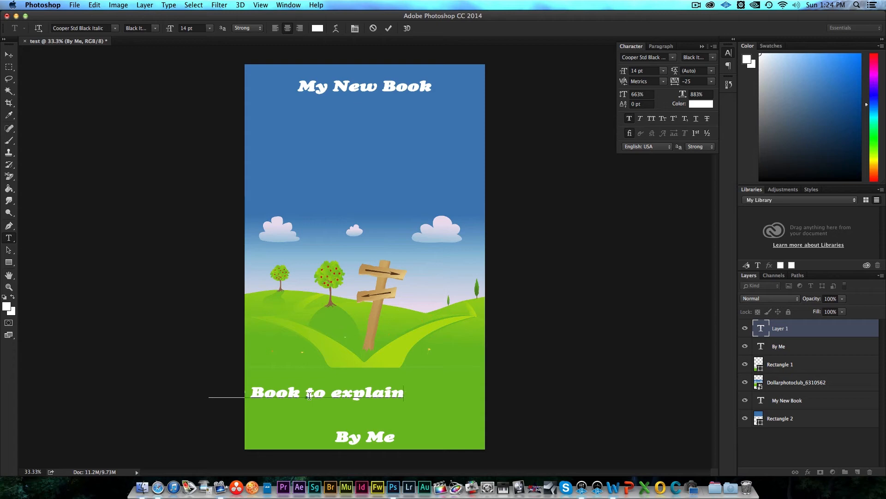
pyautogui.write('all books')
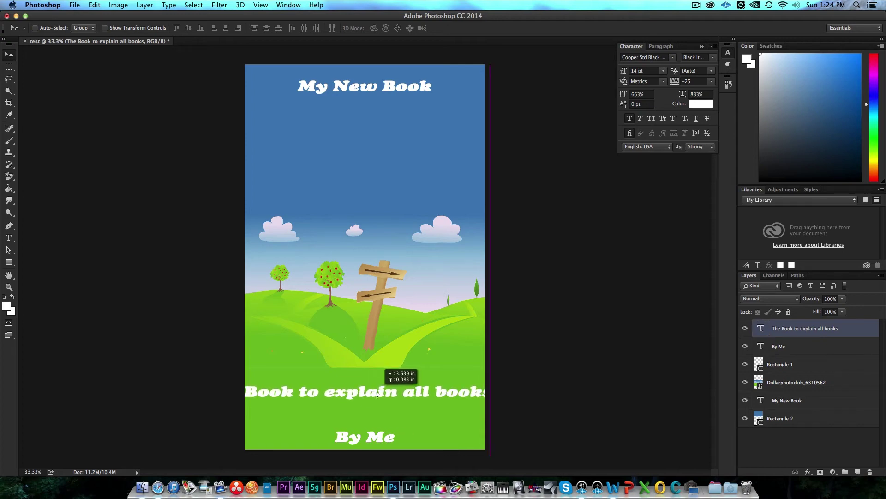
pyautogui.click(662, 70)
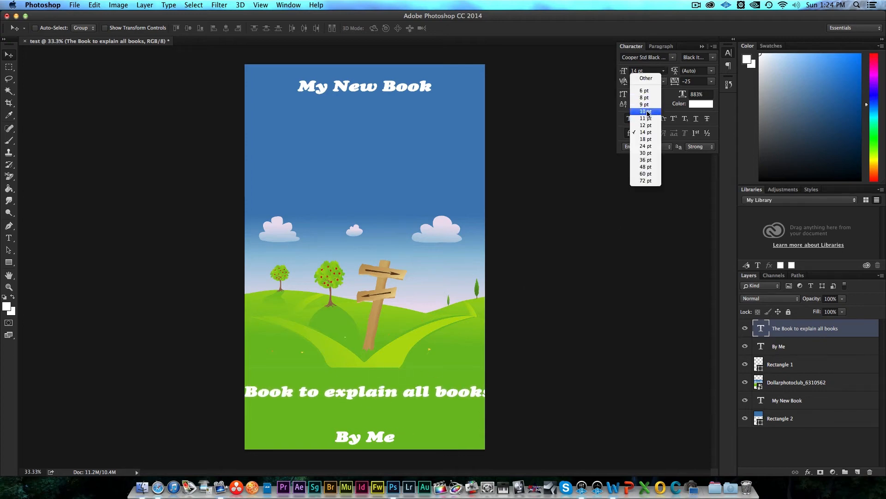
pyautogui.click(644, 111)
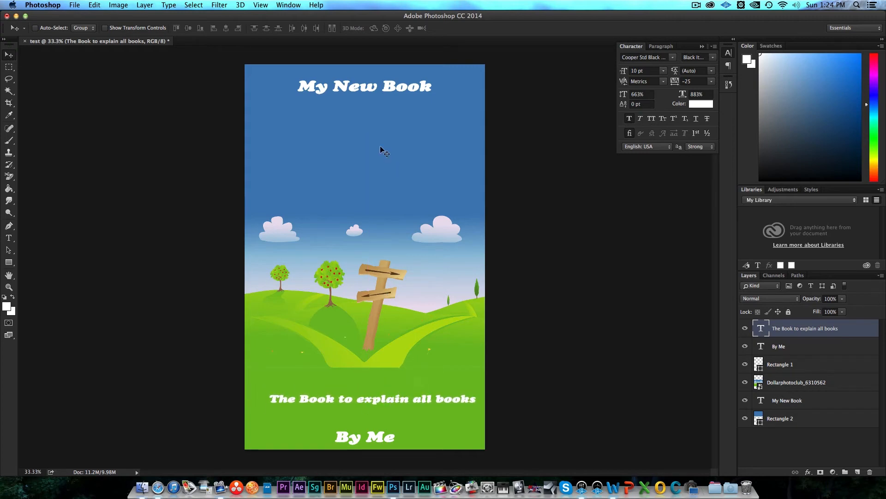
pyautogui.moveTo(726, 311)
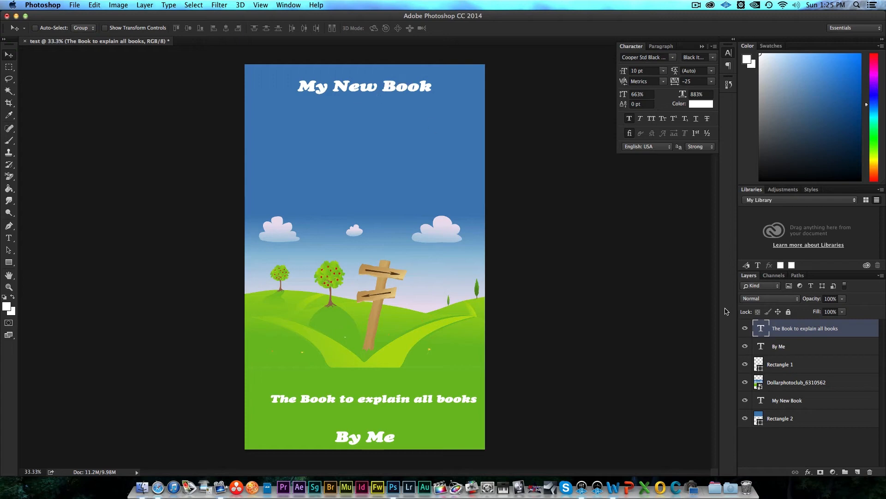
# - Enlarge the 'My New Book' title to 36 pt and break it onto two lines after 'New'
pyautogui.click(787, 400)
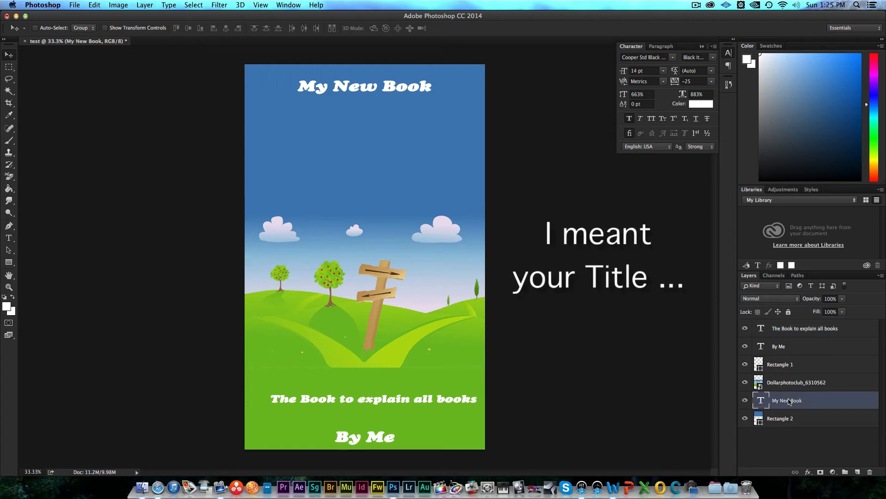
pyautogui.moveTo(667, 73)
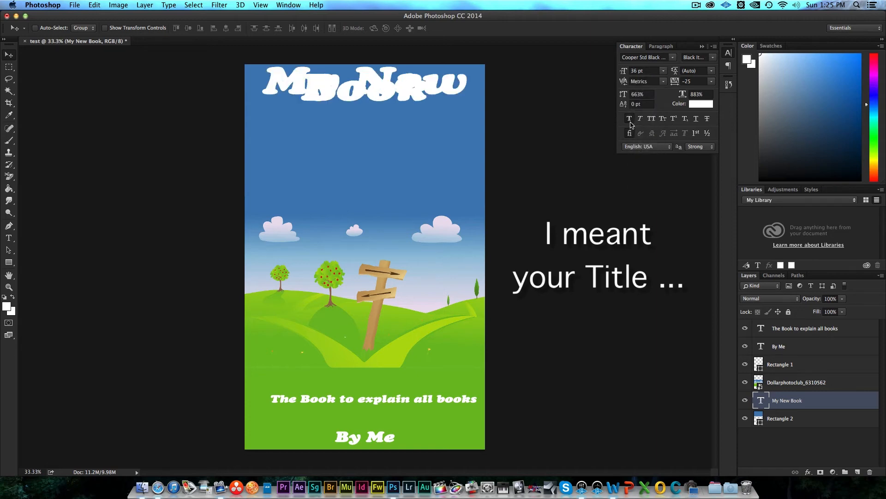
pyautogui.click(10, 238)
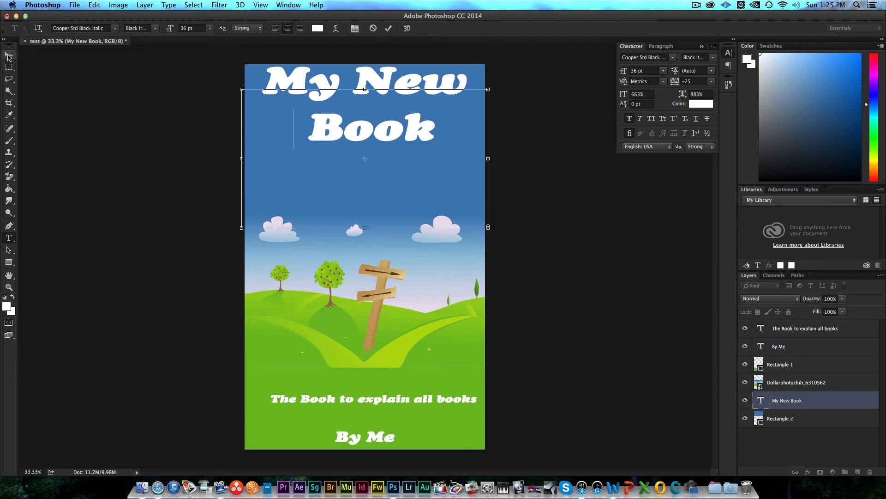
pyautogui.click(8, 54)
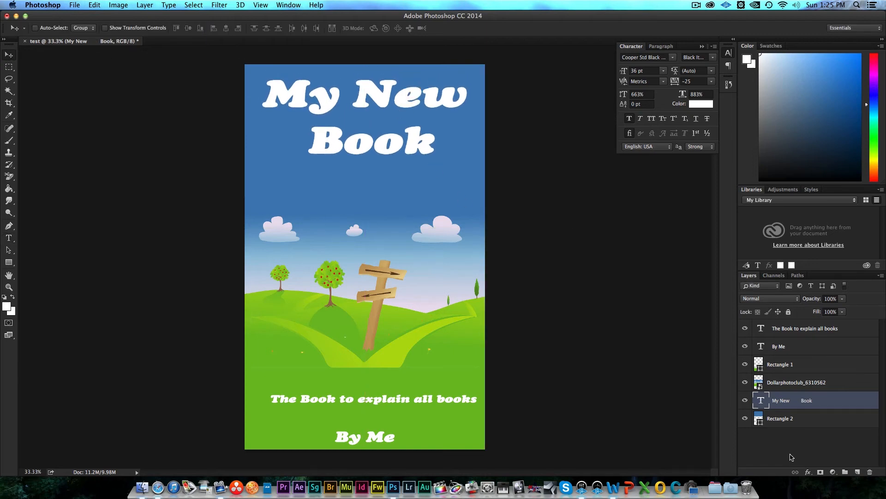
pyautogui.click(808, 471)
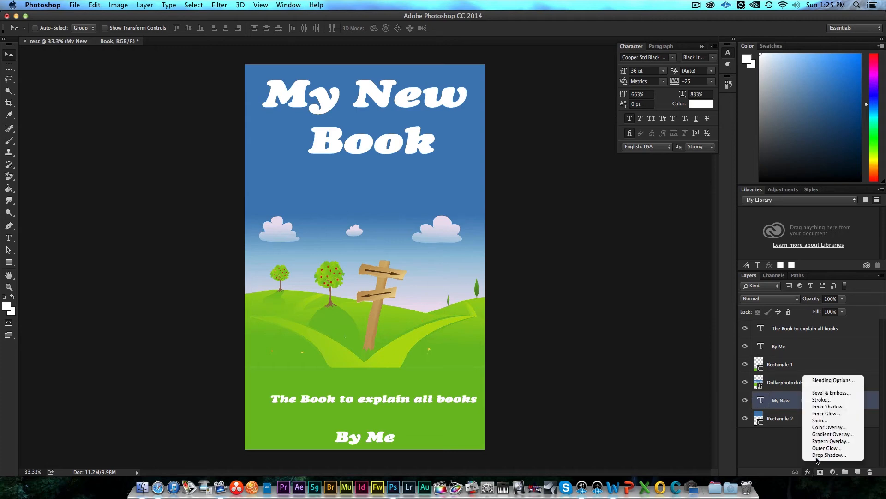
# - Add a Multiply drop shadow at 75% opacity, distance 20, size 20 to the title
pyautogui.click(829, 455)
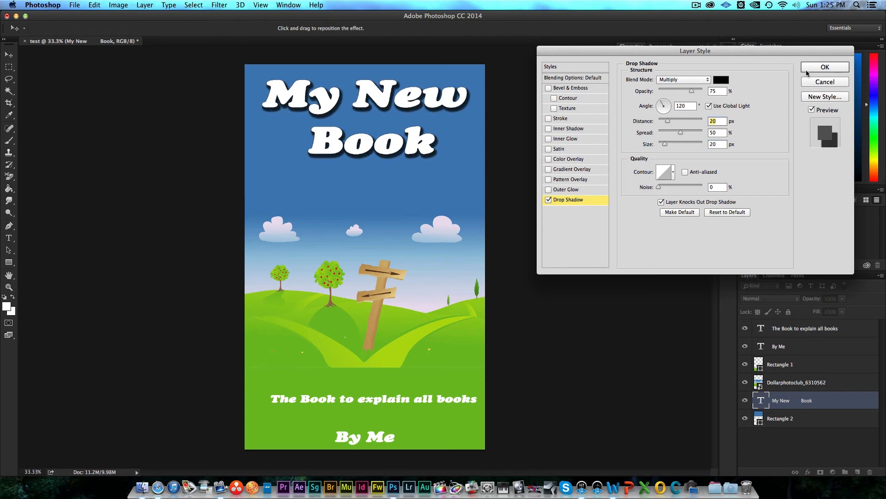
pyautogui.click(824, 66)
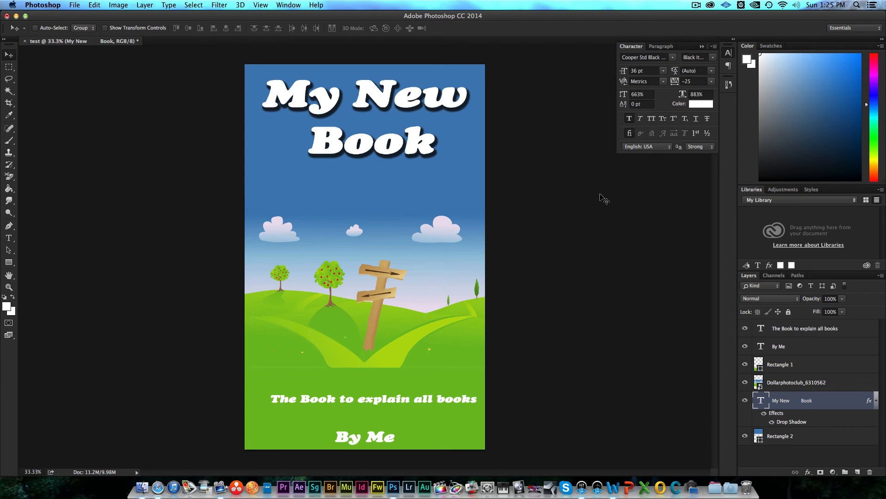
pyautogui.moveTo(597, 194)
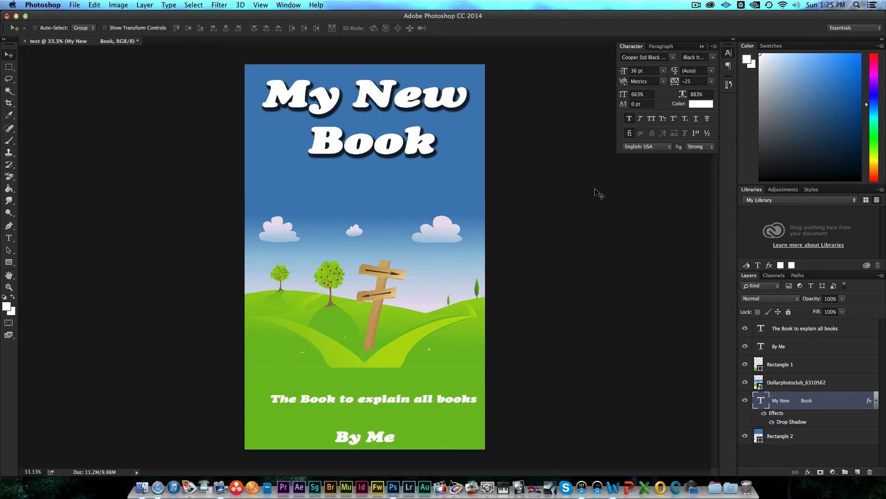
pyautogui.moveTo(289, 204)
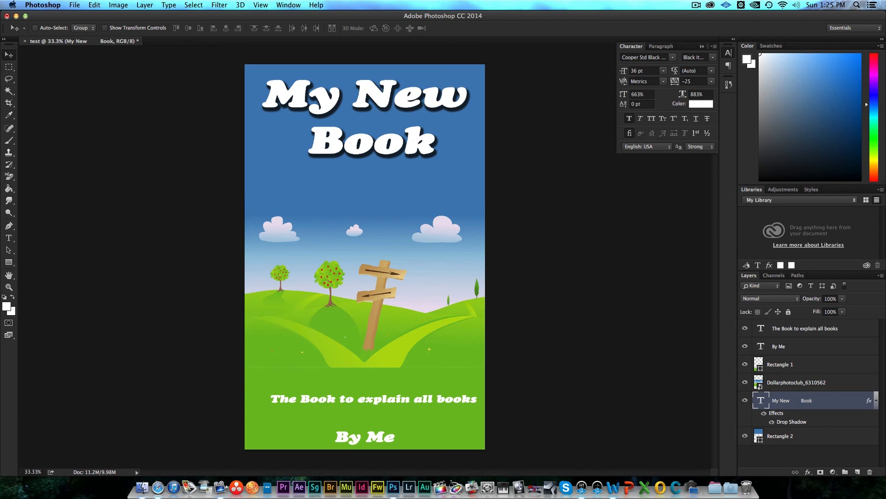
pyautogui.moveTo(373, 443)
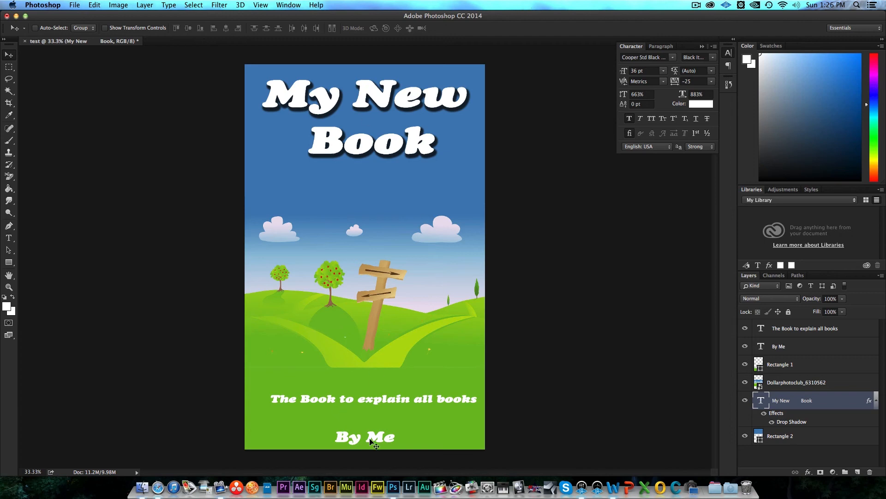
pyautogui.moveTo(377, 346)
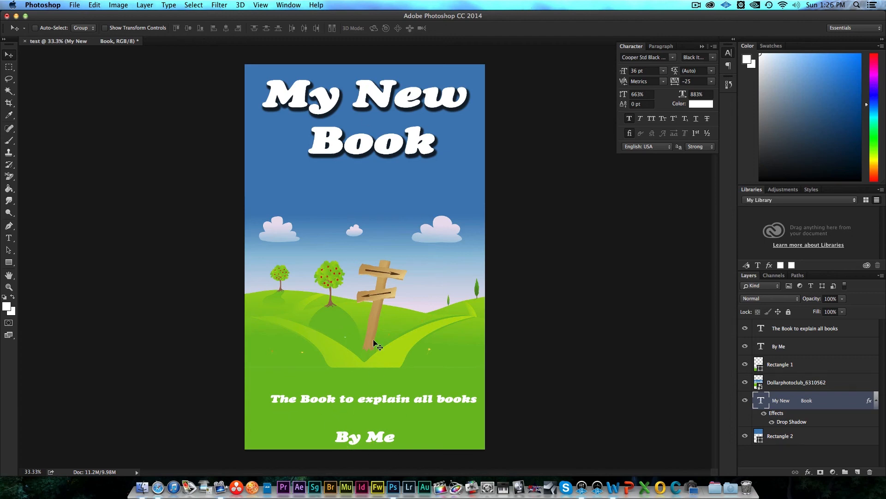
pyautogui.moveTo(346, 240)
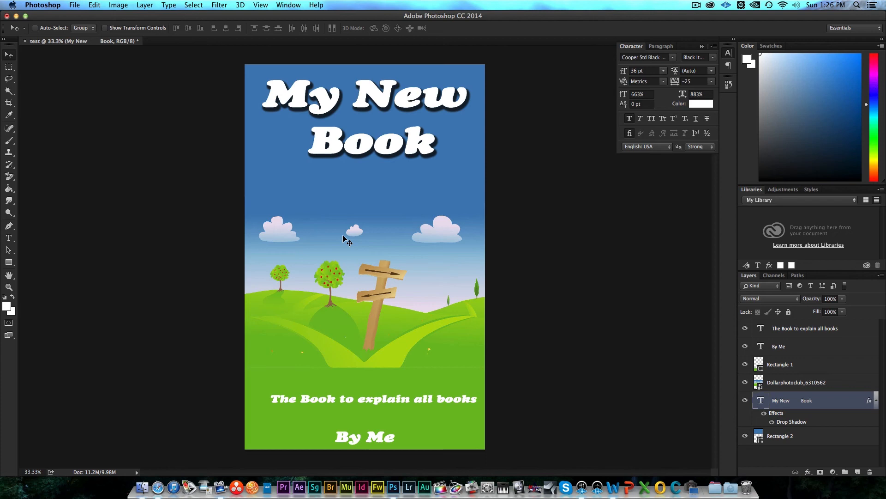
pyautogui.moveTo(268, 85)
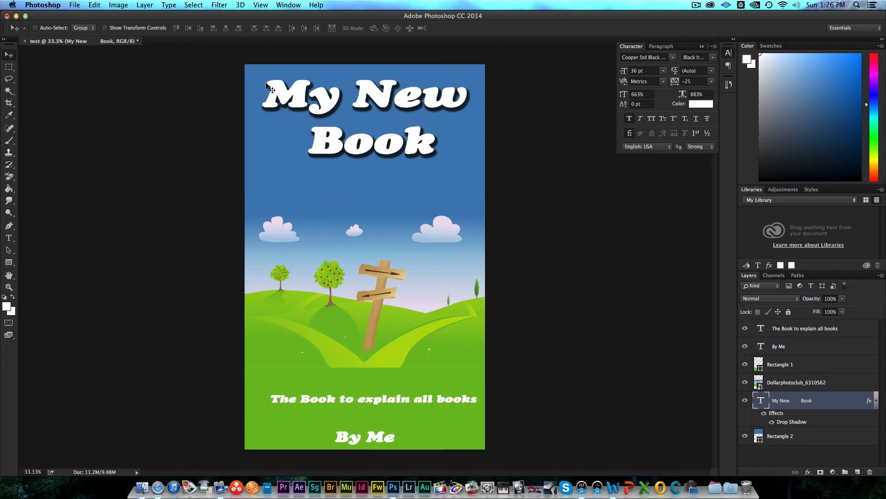
pyautogui.moveTo(266, 387)
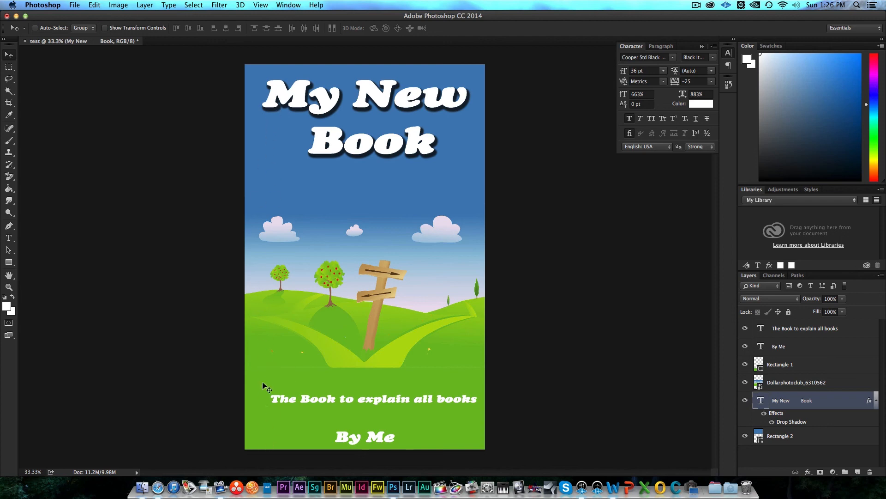
pyautogui.moveTo(262, 395)
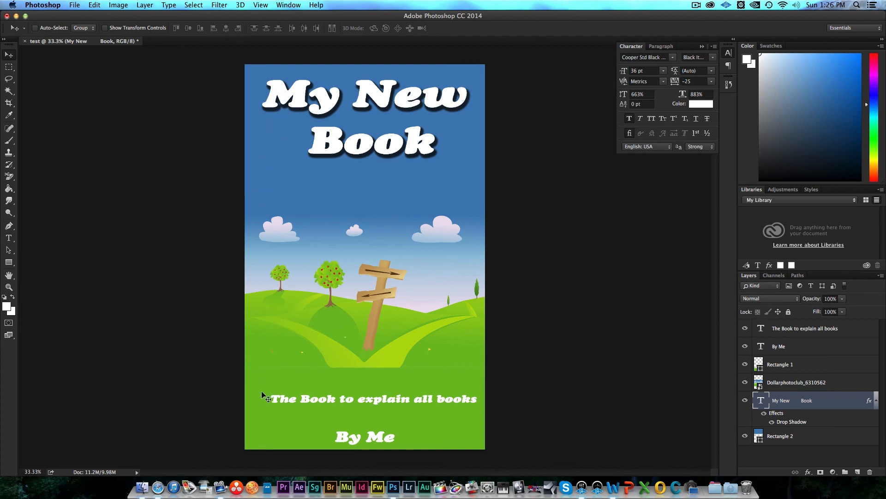
pyautogui.moveTo(266, 176)
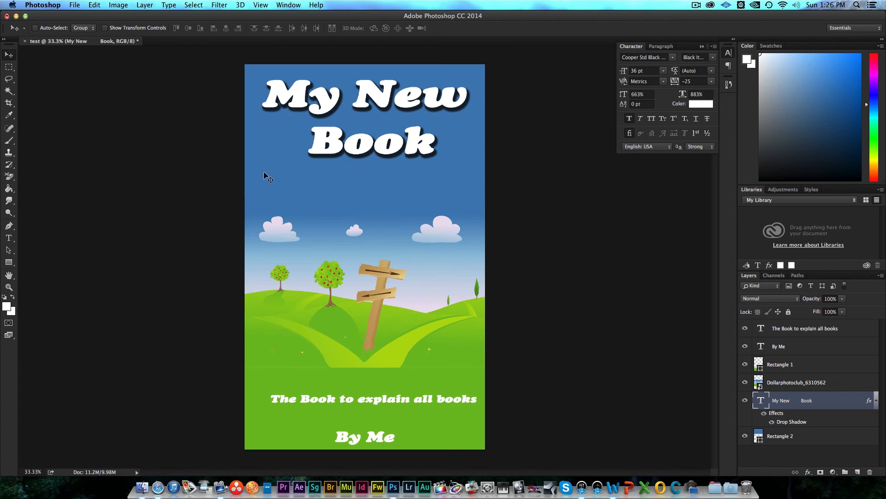
pyautogui.moveTo(78, 41)
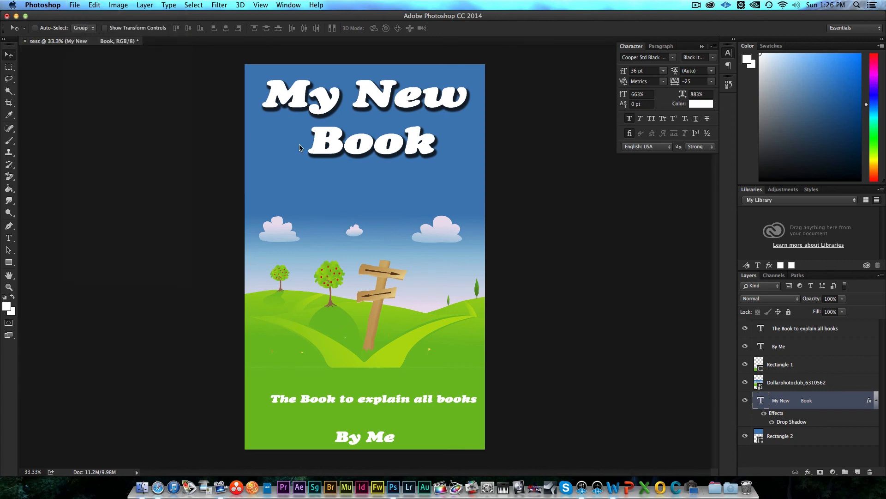
# - Open Save As and choose JPEG as the format, saving as 'test.jpg'
pyautogui.press('cmd+shift+s')
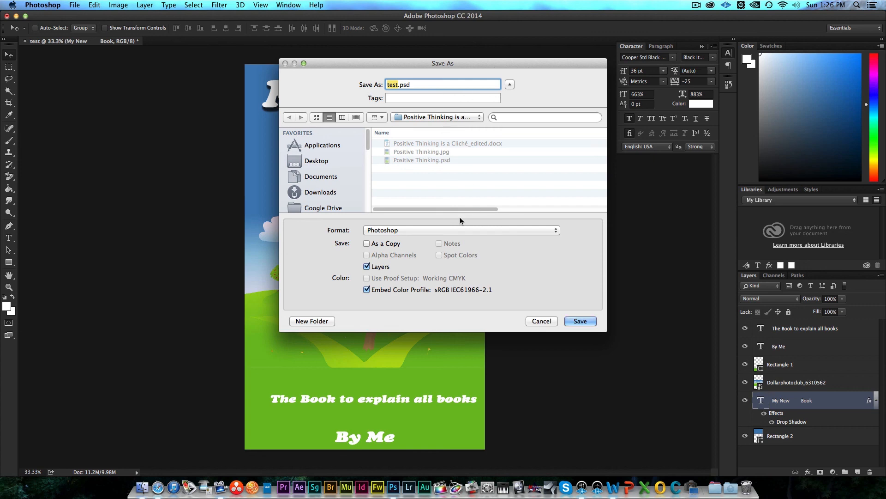
pyautogui.moveTo(445, 232)
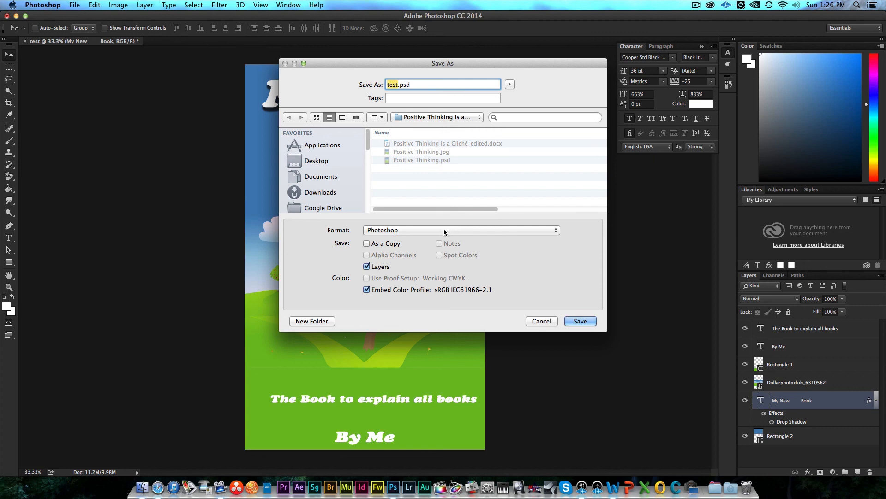
pyautogui.click(461, 230)
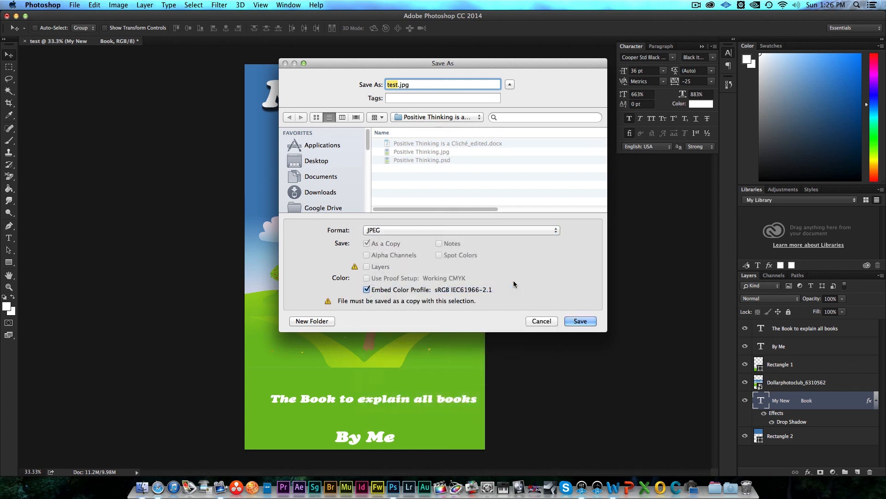